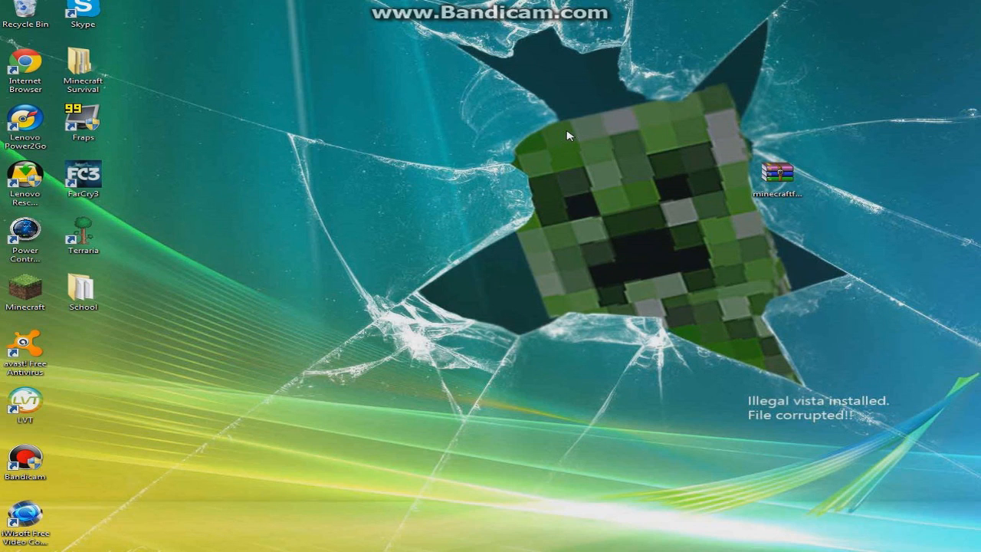
pyautogui.moveTo(564, 197)
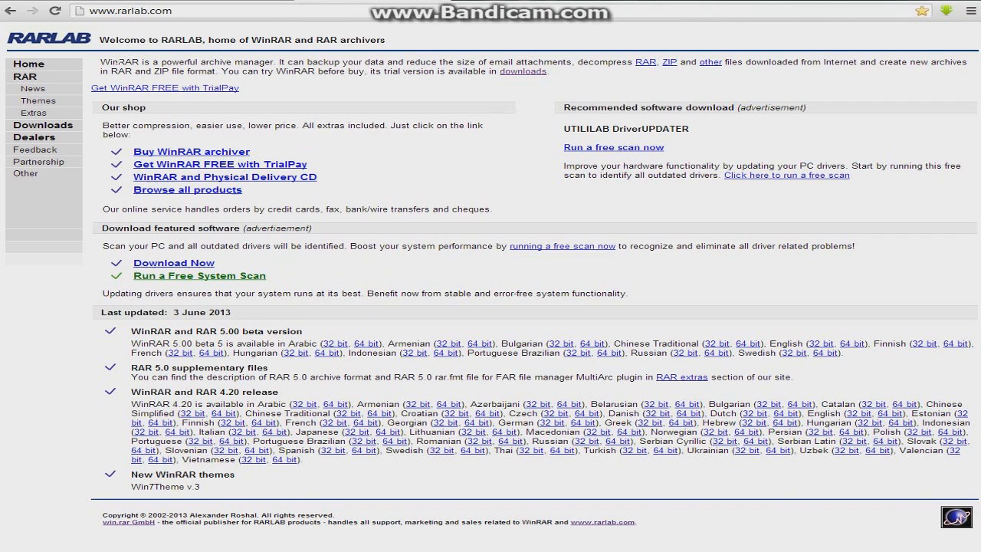
pyautogui.moveTo(546, 260)
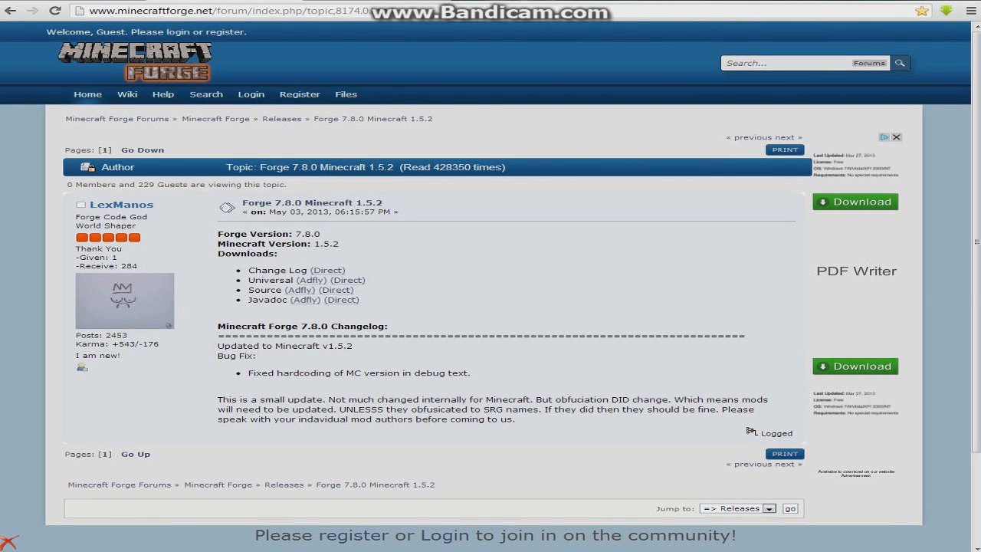
pyautogui.moveTo(310, 186)
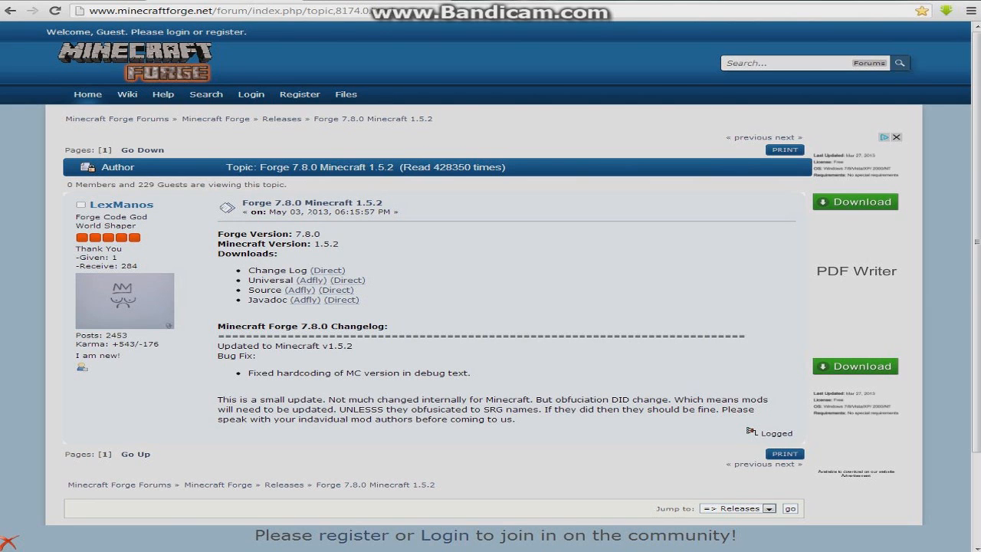
# Step: Go from the Forge 7.8.0 release topic to the Superheroes Unlimited Mod v1.6 forum topic
pyautogui.doubleClick(269, 279)
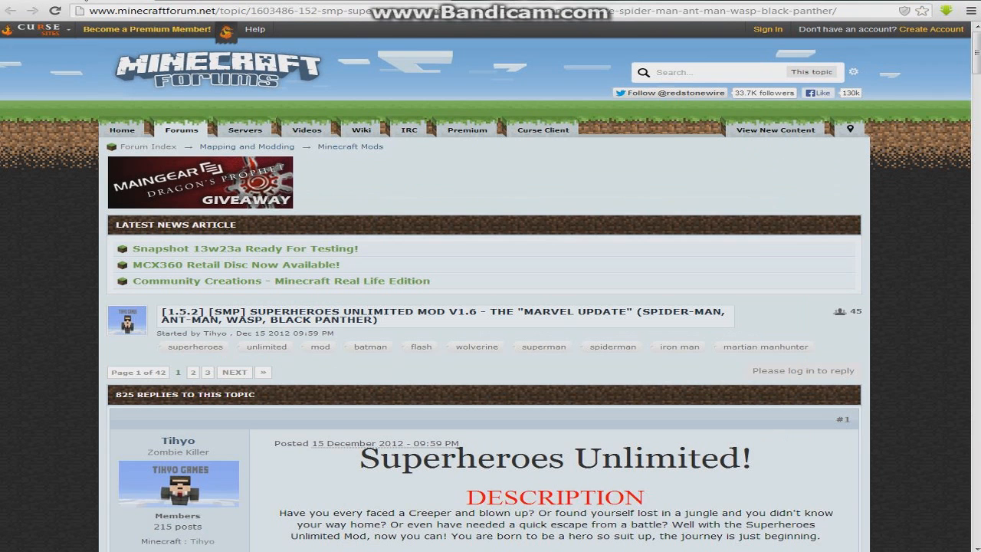
# Step: Scroll to Downloads and follow the adf.ly MediaFire link for Superheroes Unlimited V1.6
pyautogui.scroll(-3)
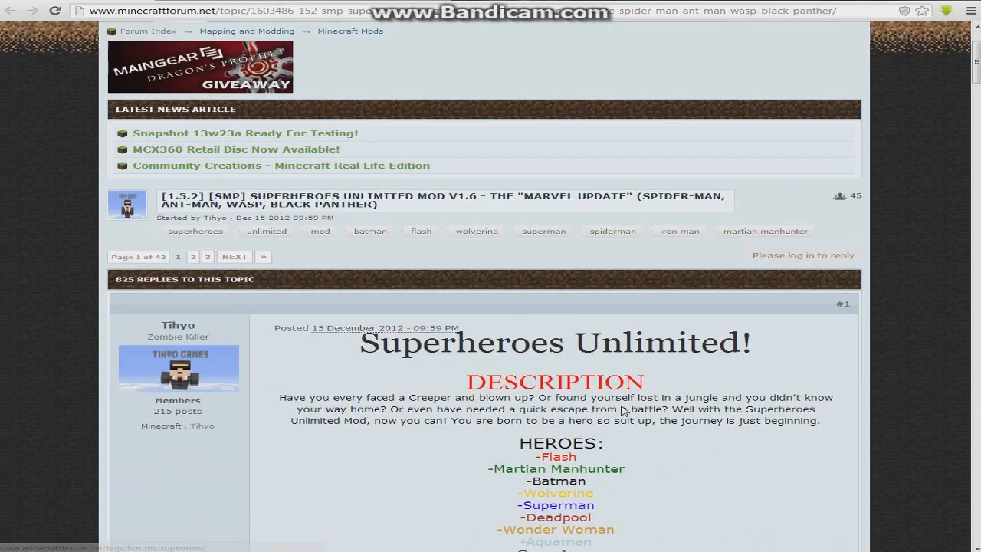
pyautogui.scroll(-3)
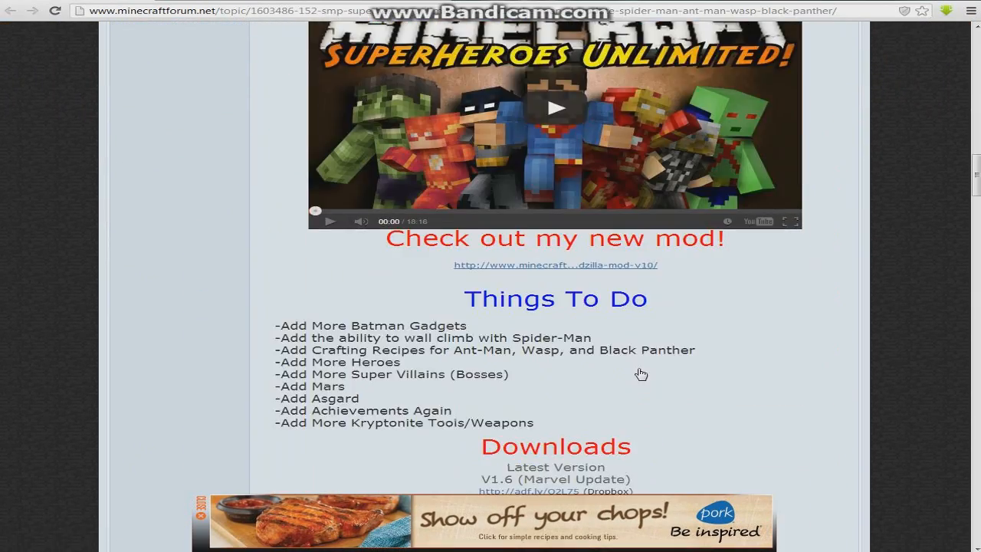
pyautogui.scroll(-3)
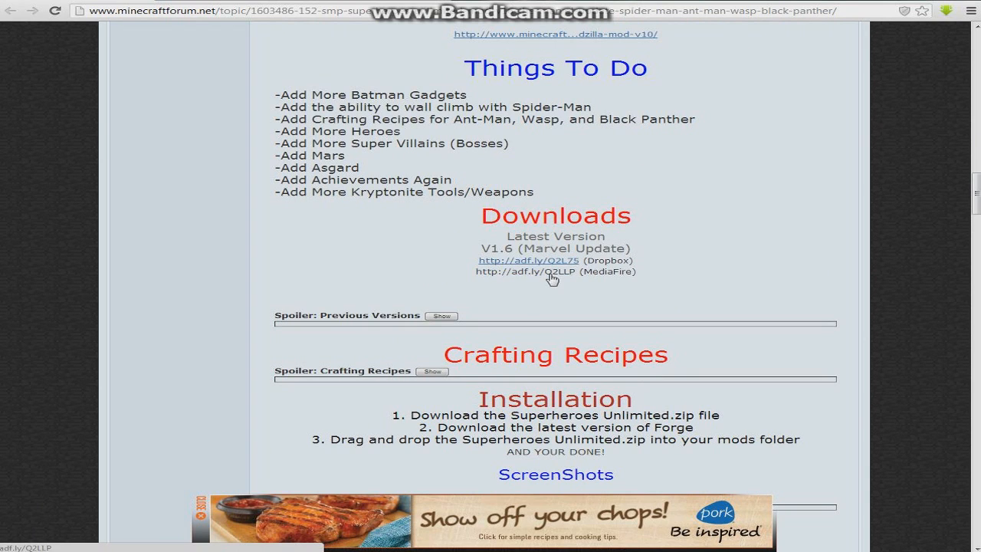
pyautogui.click(552, 271)
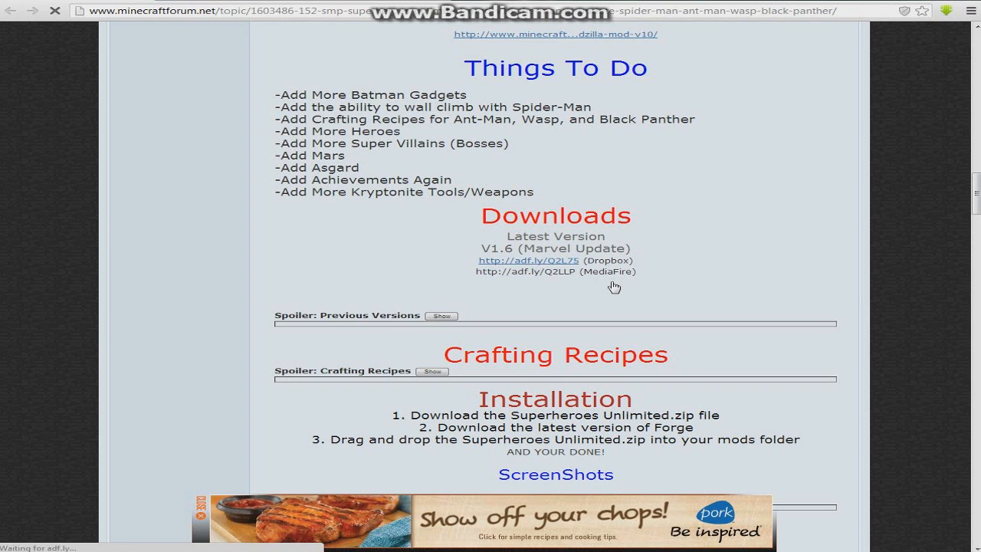
pyautogui.click(522, 271)
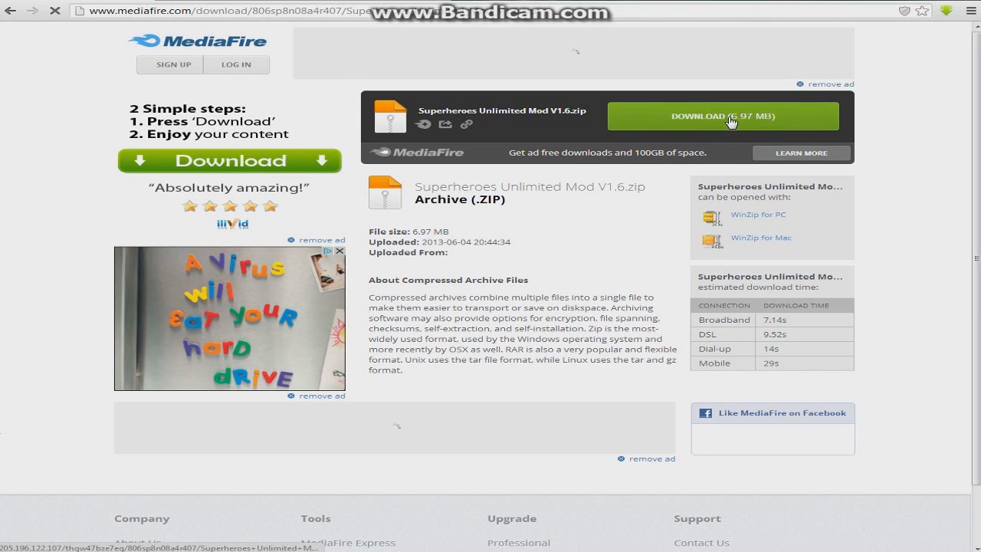
# Step: Start downloading Superheroes Unlimited Mod V1.6.zip (6.97 MB) and dismiss the ad pop-up
pyautogui.click(722, 115)
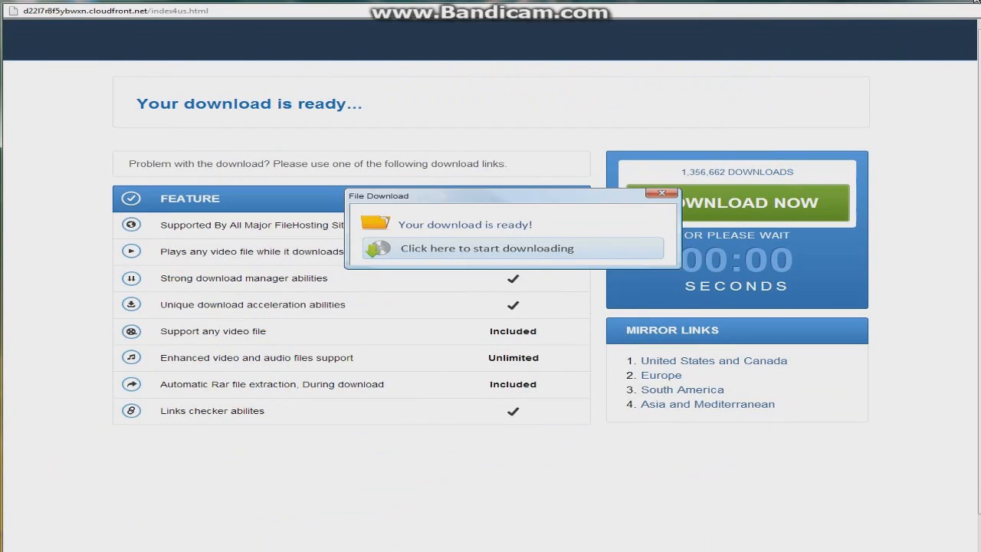
pyautogui.click(487, 248)
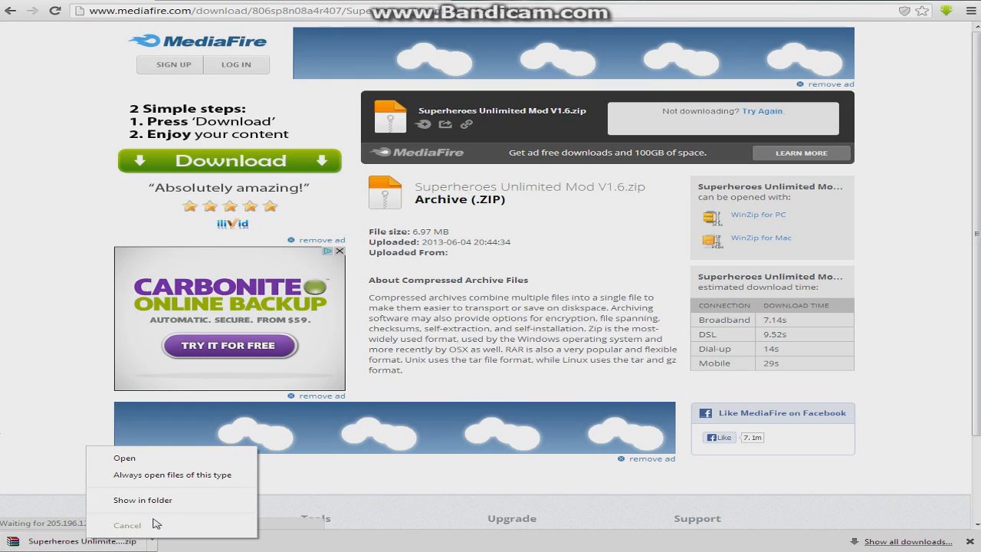
# Step: Show the mod zip in Downloads and drag it onto the desktop beside the Forge archive
pyautogui.click(128, 524)
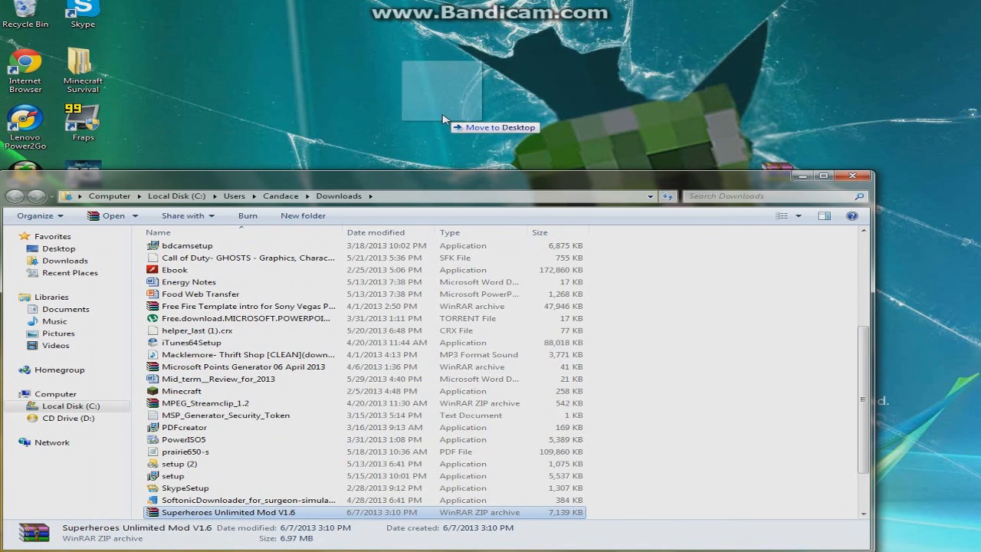
pyautogui.moveTo(227, 512); pyautogui.dragTo(441, 92)
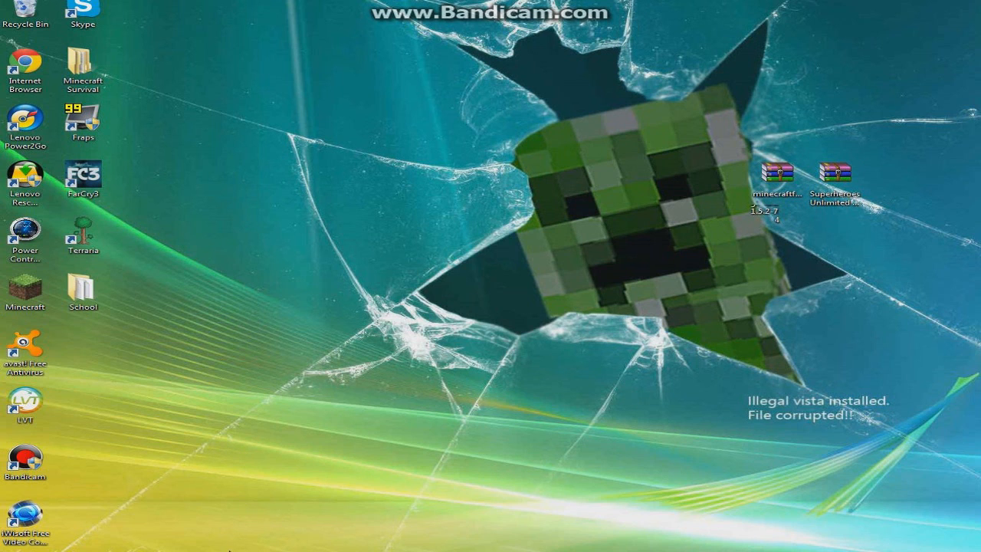
# Step: Launch Minecraft from the desktop icon and log in so the game loads
pyautogui.doubleClick(25, 288)
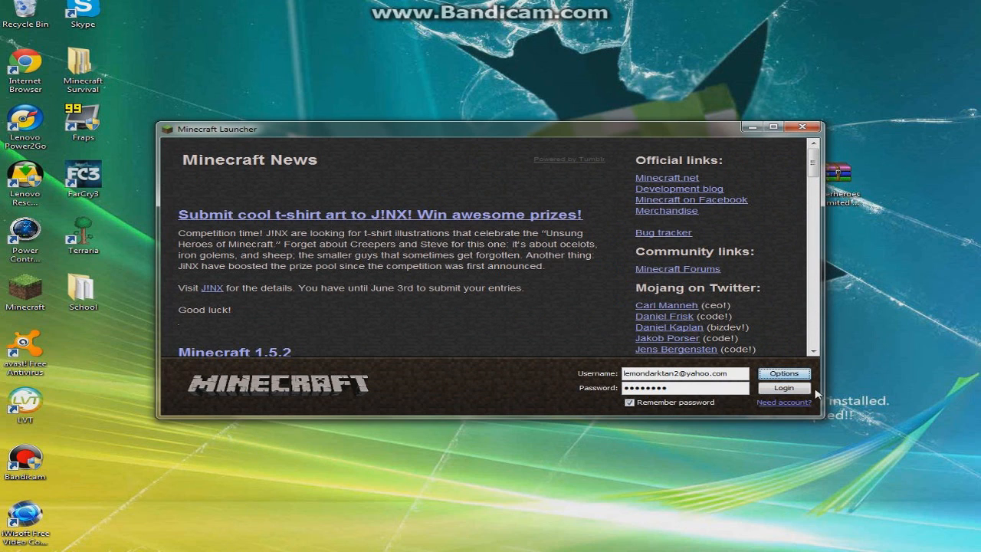
pyautogui.click(783, 387)
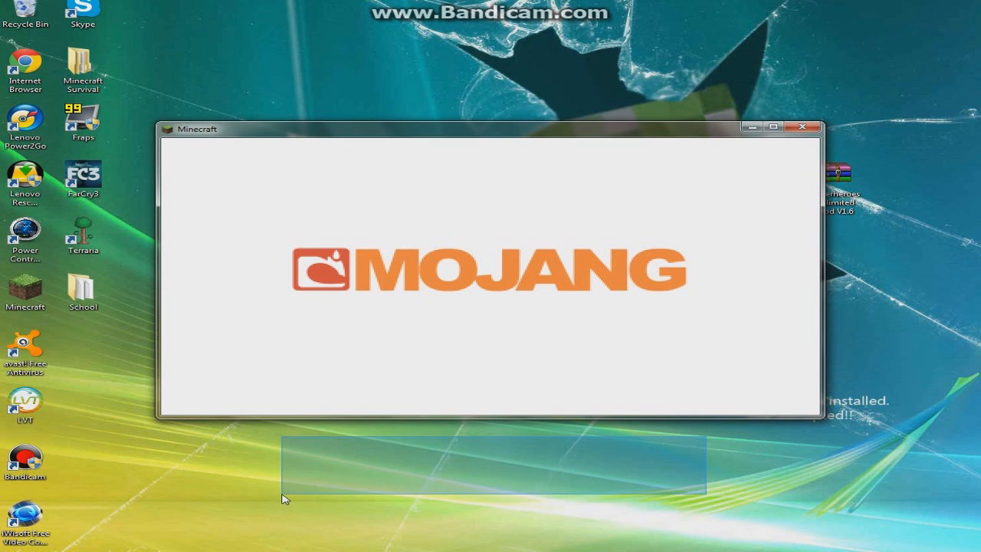
pyautogui.moveTo(268, 48)
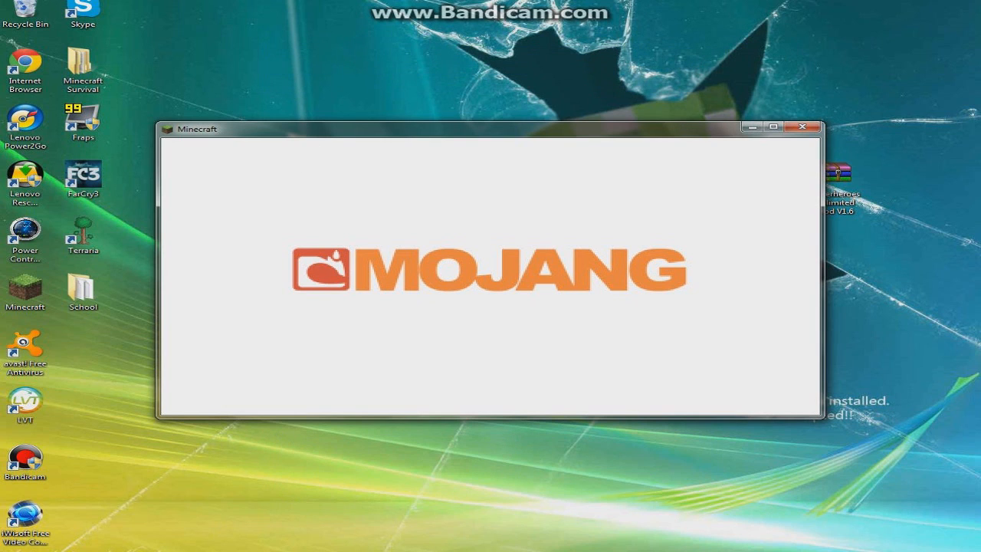
# Step: Open .minecraft\bin via %appdata%, select minecraft.jar, and close the Minecraft window
pyautogui.click(7, 548)
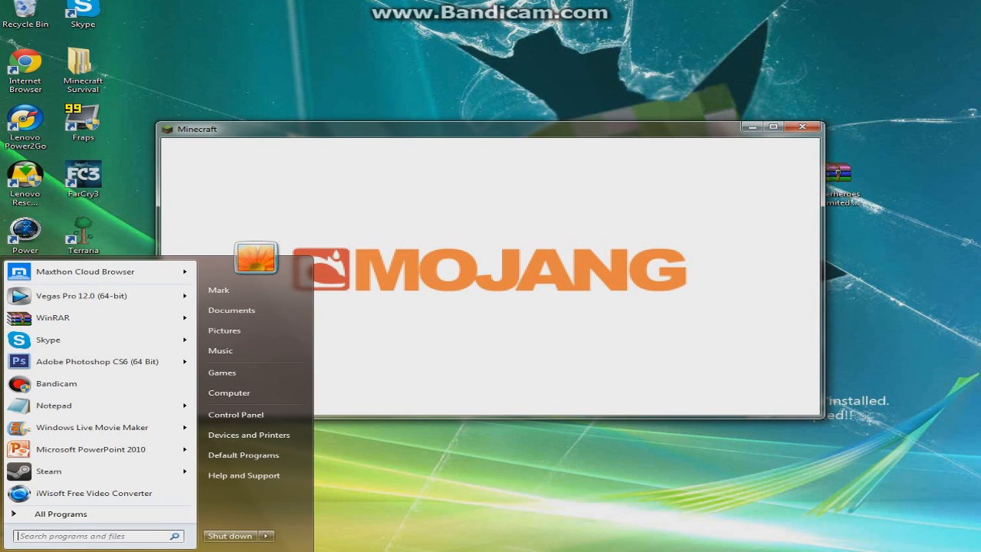
pyautogui.write('%app')
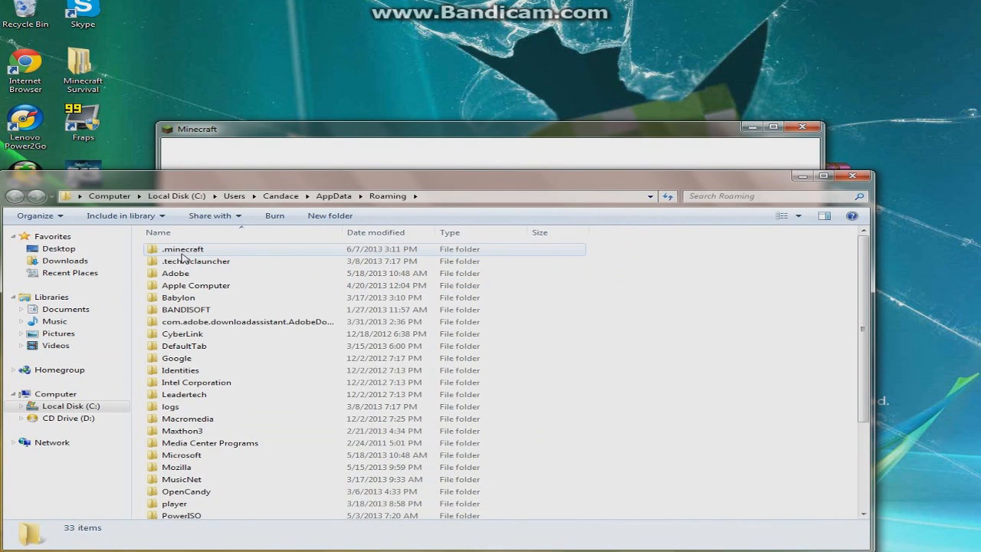
pyautogui.doubleClick(183, 249)
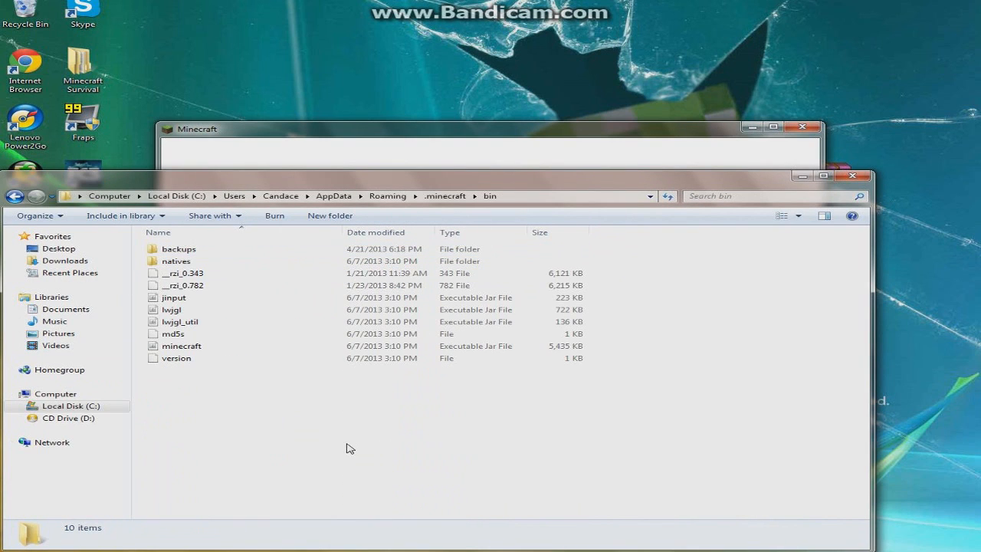
pyautogui.click(181, 346)
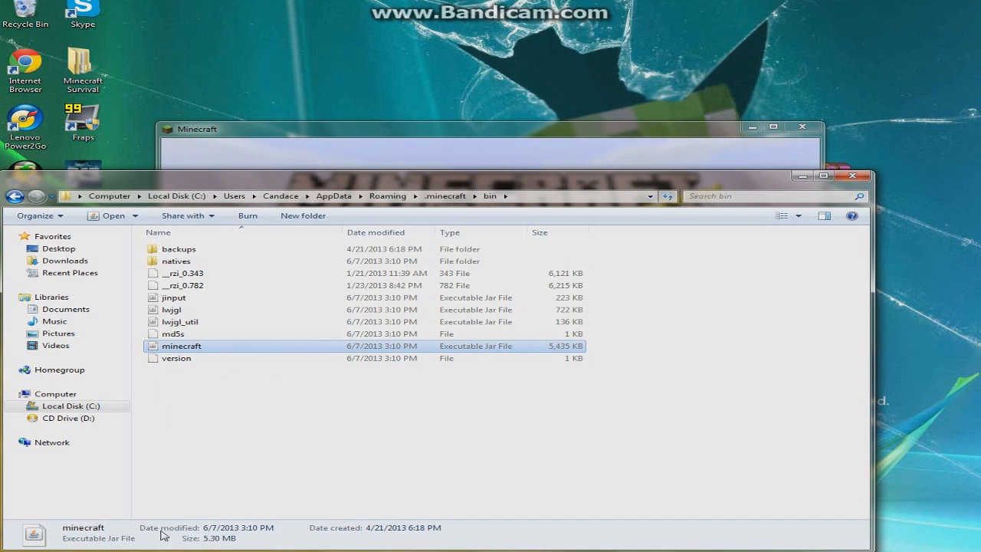
pyautogui.rightClick(181, 346)
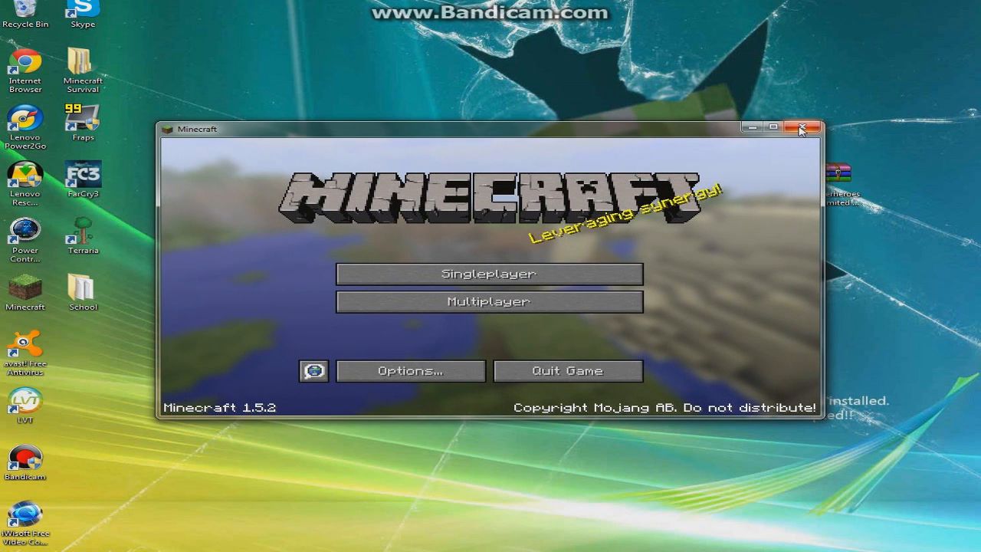
pyautogui.click(802, 128)
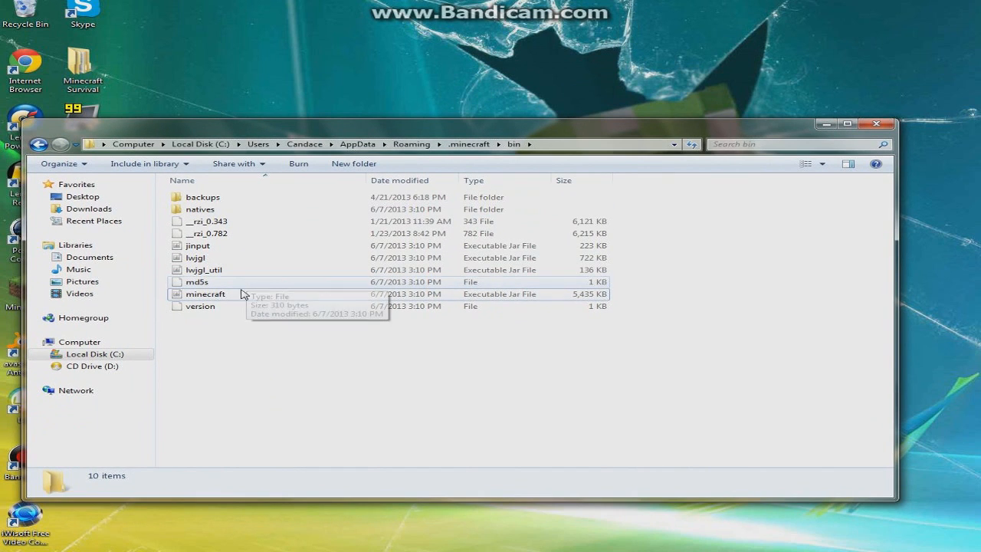
# Step: Open minecraft.jar with WinRAR archiver and open the Forge universal 1.5.2 zip alongside it
pyautogui.rightClick(205, 294)
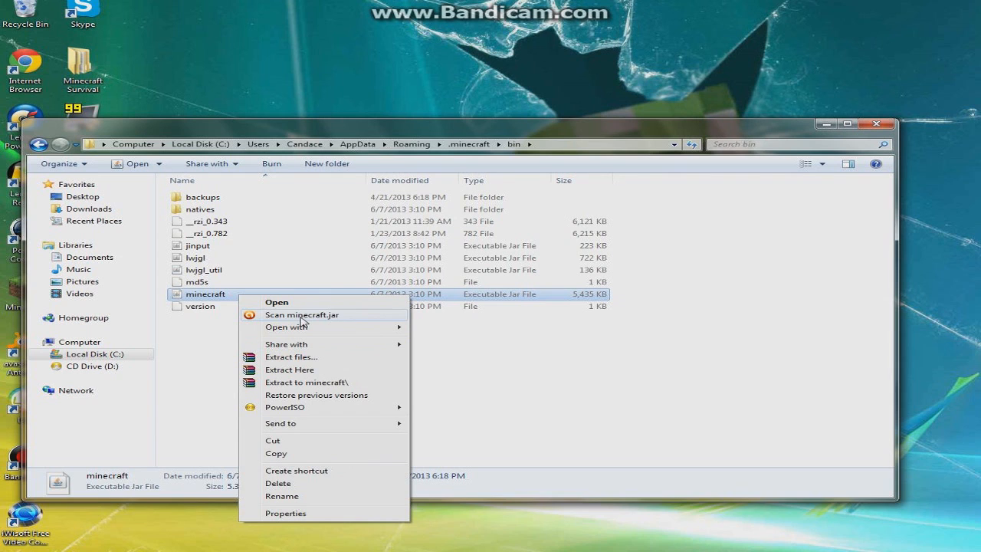
pyautogui.click(287, 326)
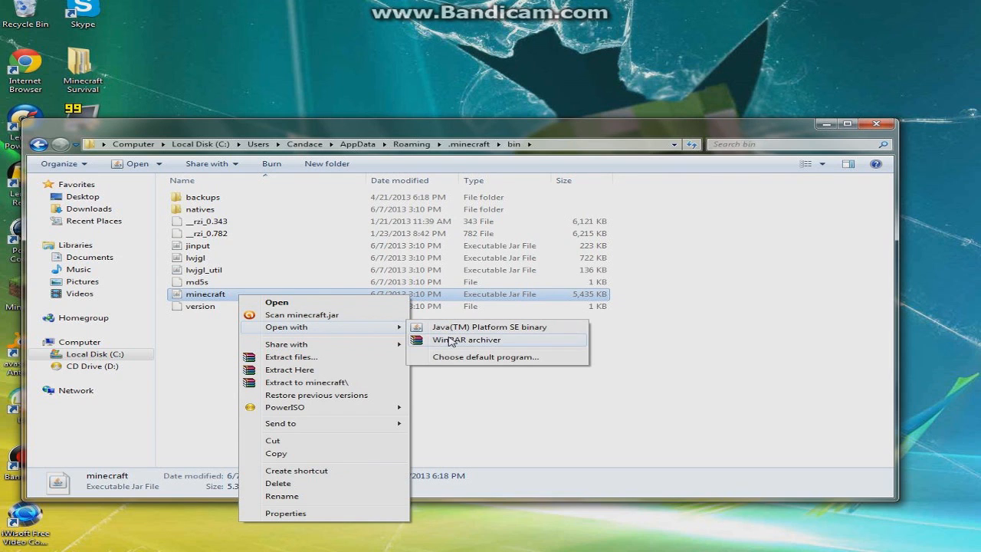
pyautogui.click(465, 340)
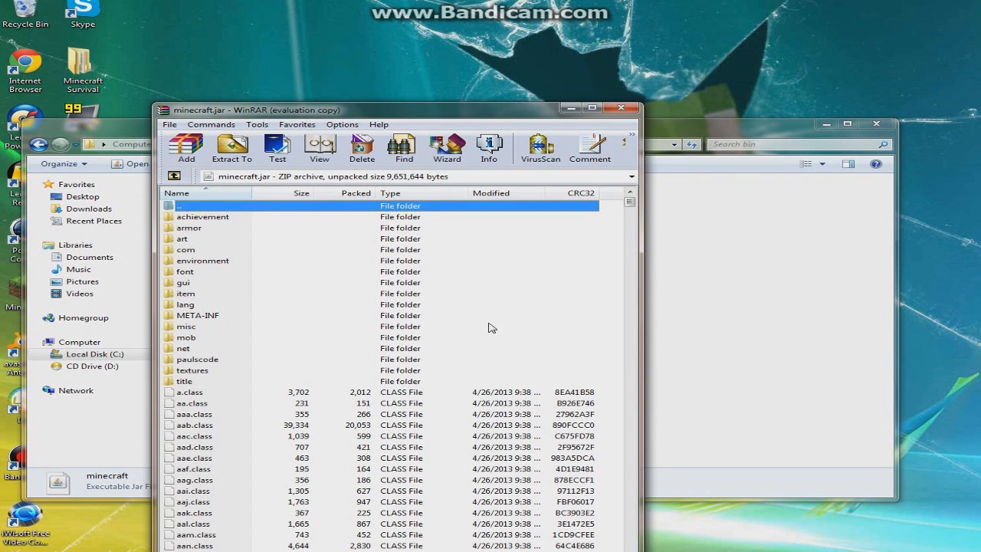
pyautogui.moveTo(826, 117)
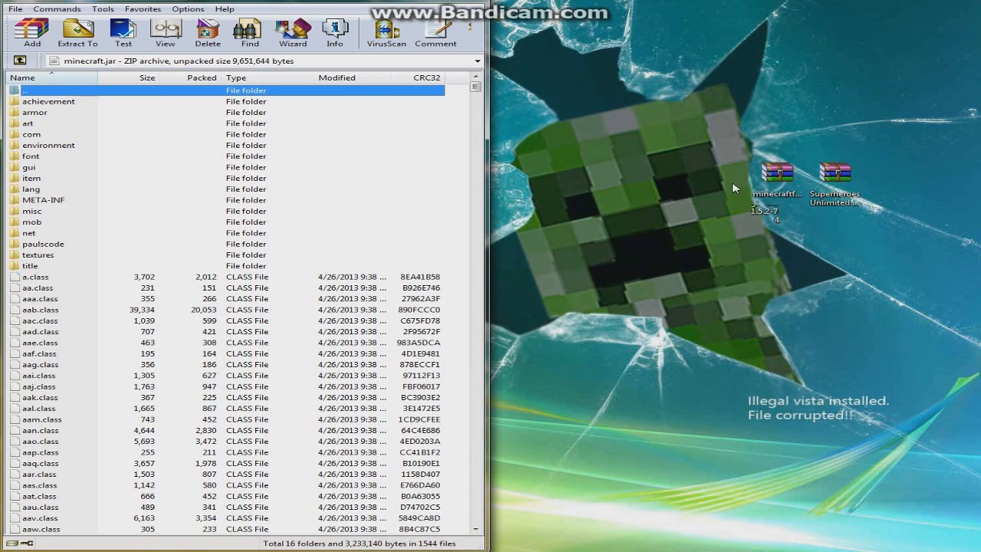
pyautogui.doubleClick(776, 171)
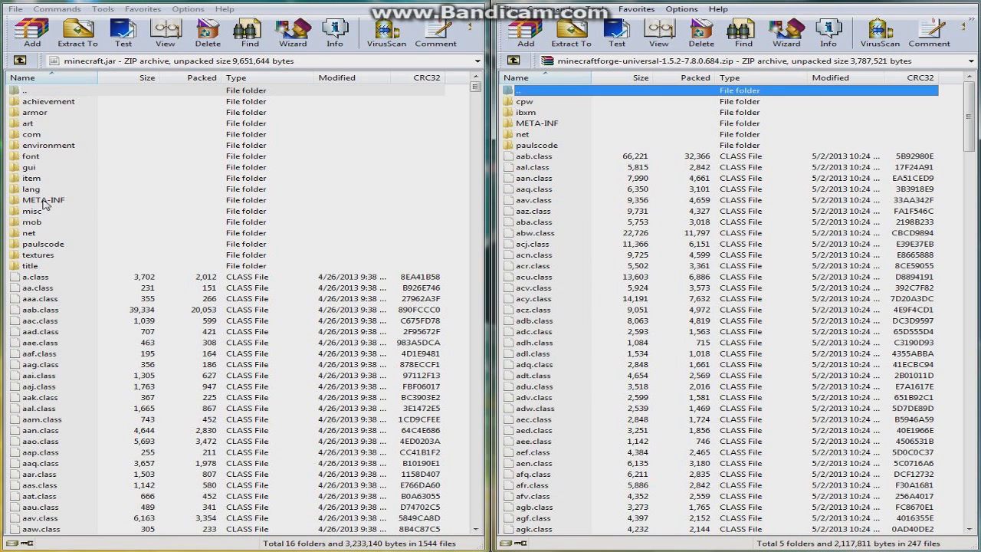
# Step: Delete the META-INF folder from minecraft.jar
pyautogui.click(206, 32)
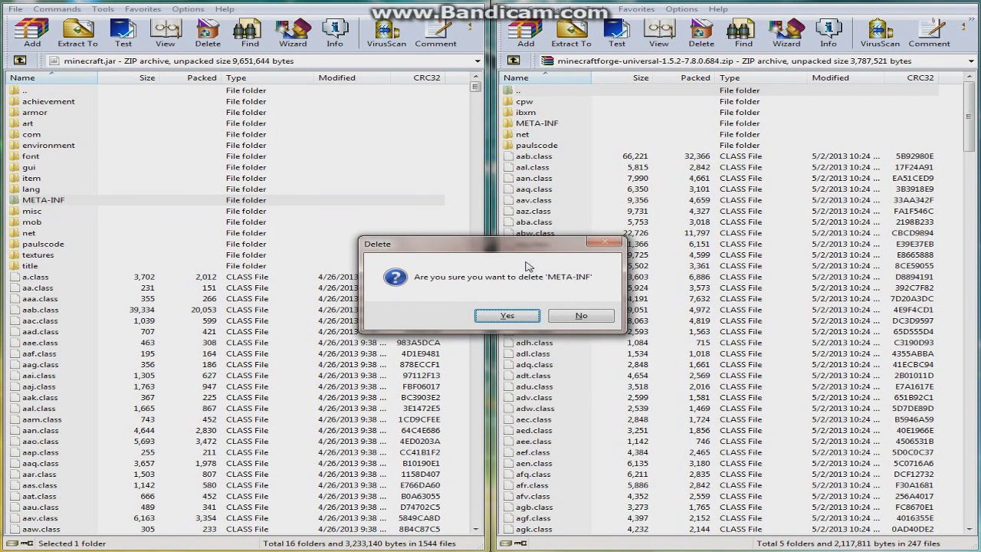
pyautogui.click(506, 315)
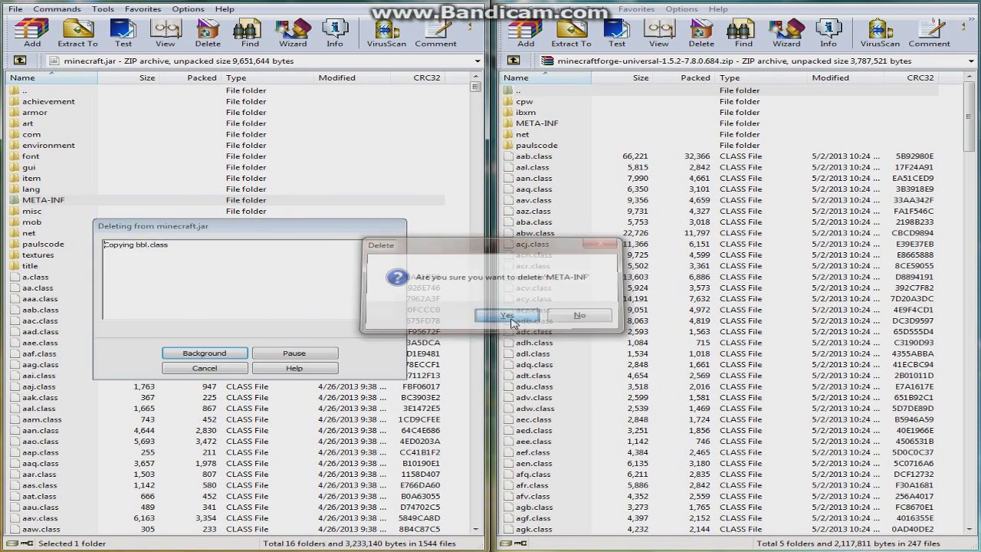
pyautogui.click(505, 315)
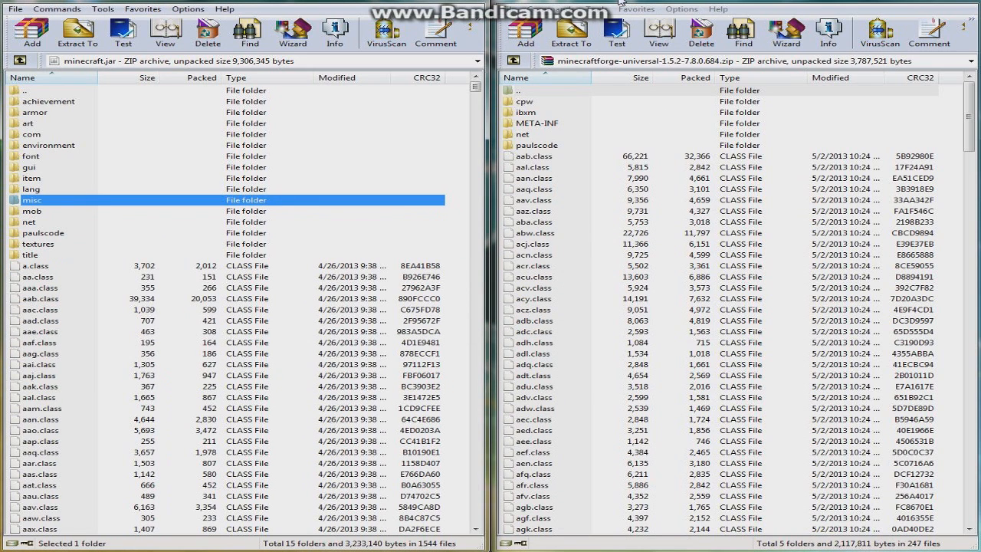
pyautogui.moveTo(593, 137)
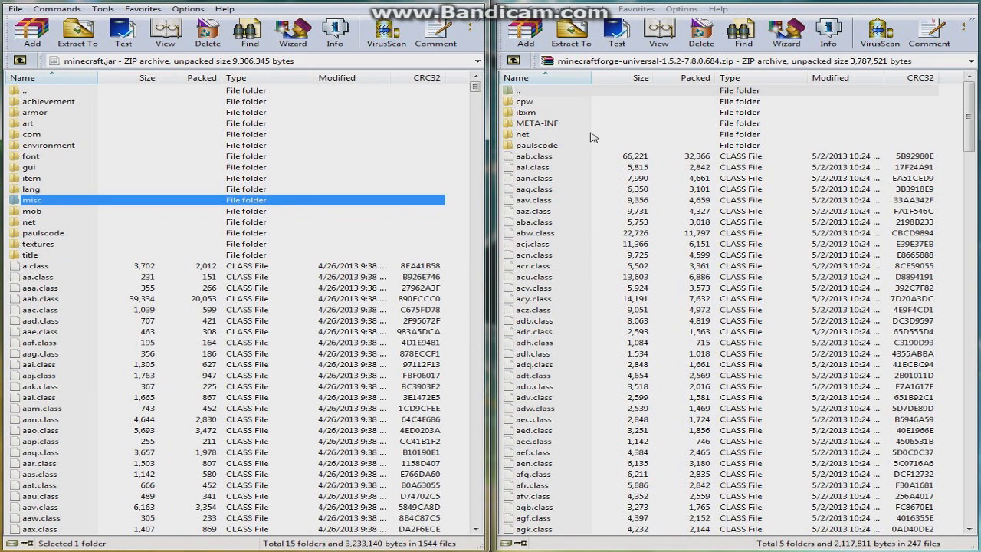
# Step: Select all Forge universal files and add them into minecraft.jar
pyautogui.click(536, 123)
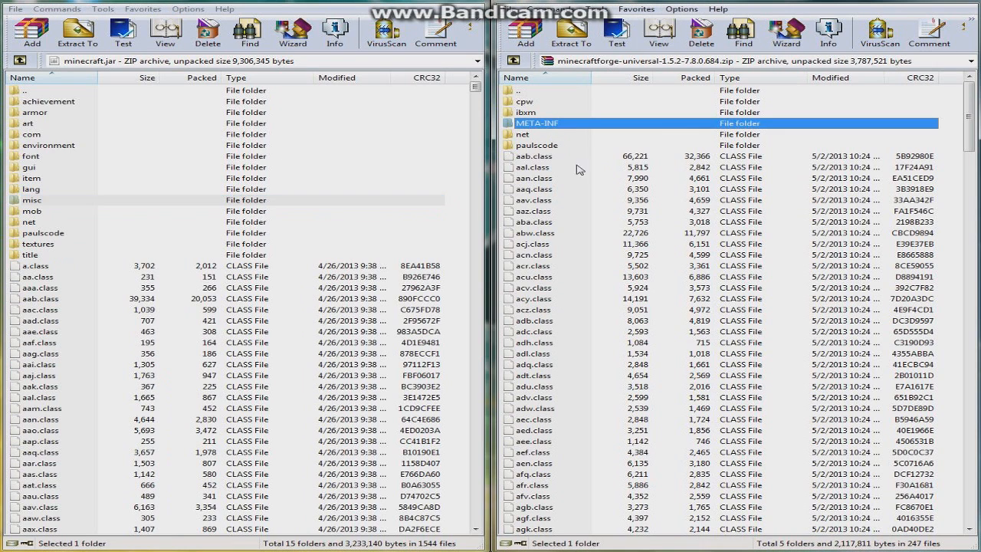
pyautogui.click(534, 232)
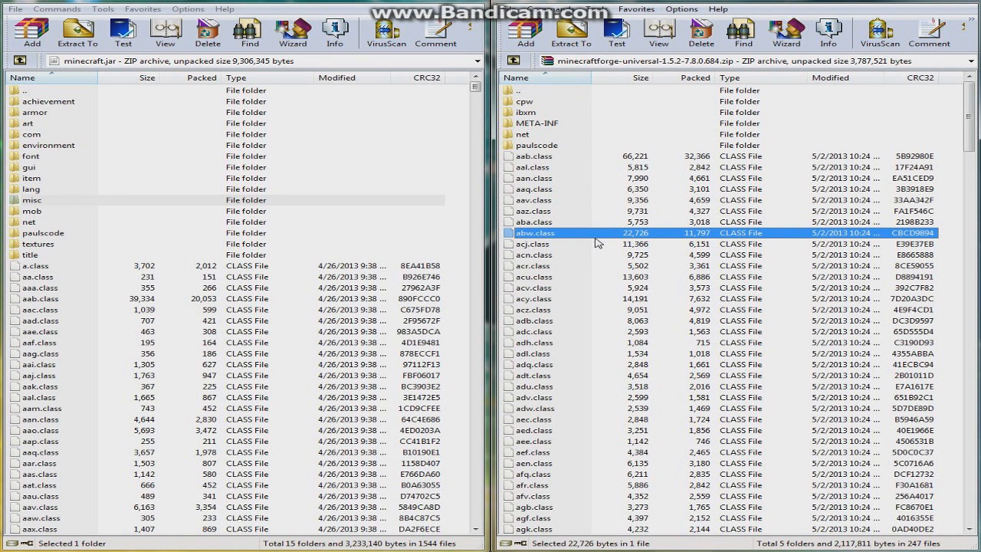
pyautogui.press('ctrl+a')
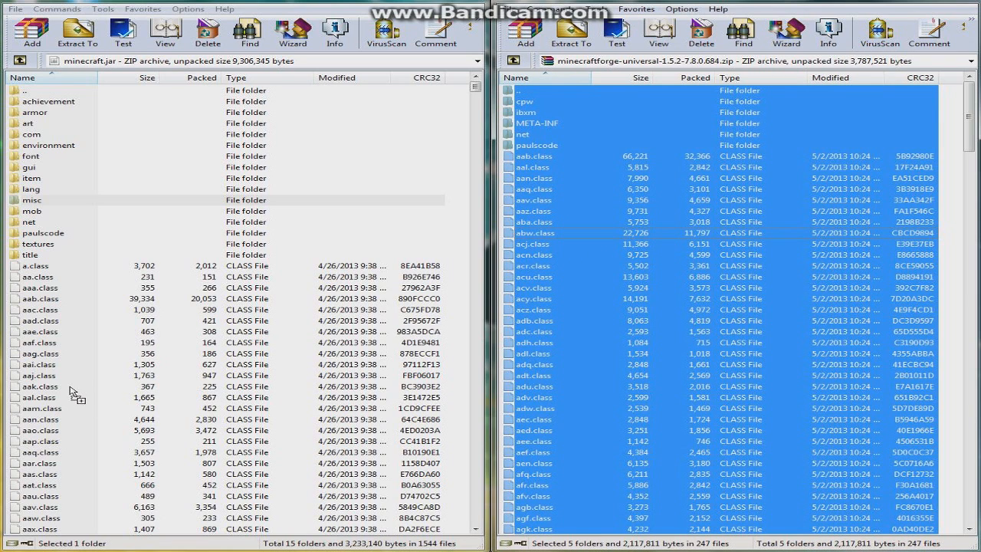
pyautogui.click(570, 32)
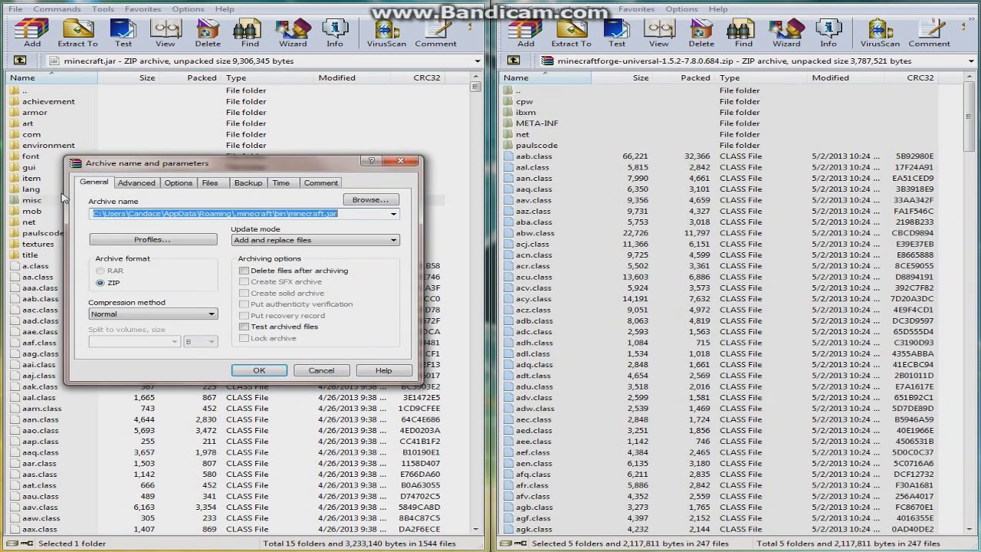
pyautogui.click(259, 370)
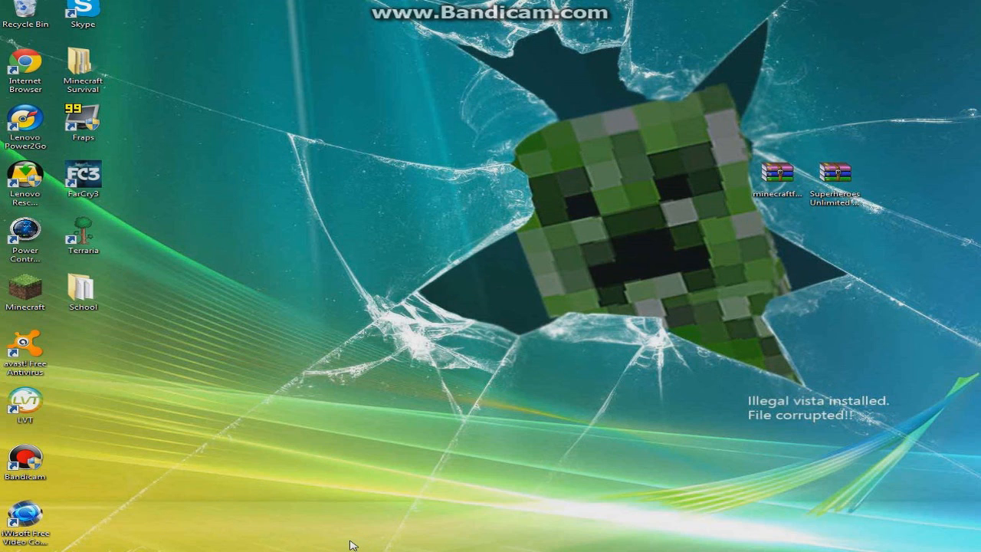
pyautogui.moveTo(394, 535)
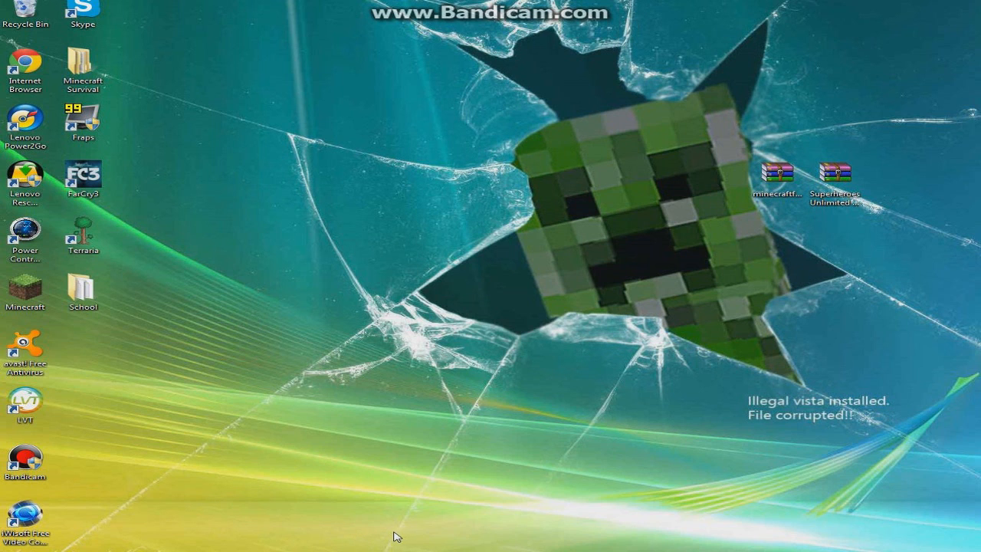
# Step: Relaunch Minecraft, check Minecraft Forge 7.8.0.684 in the Mods list, then quit
pyautogui.doubleClick(25, 291)
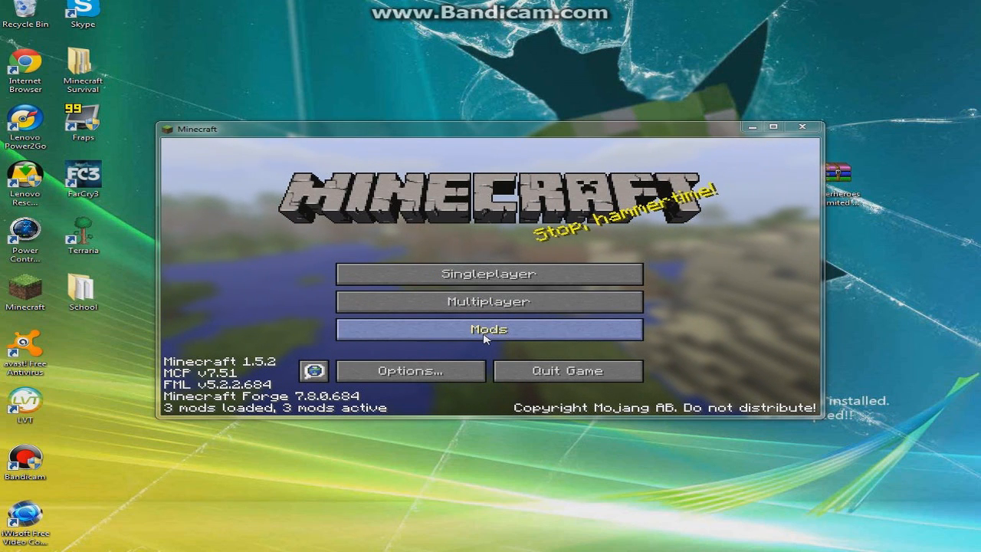
pyautogui.click(489, 329)
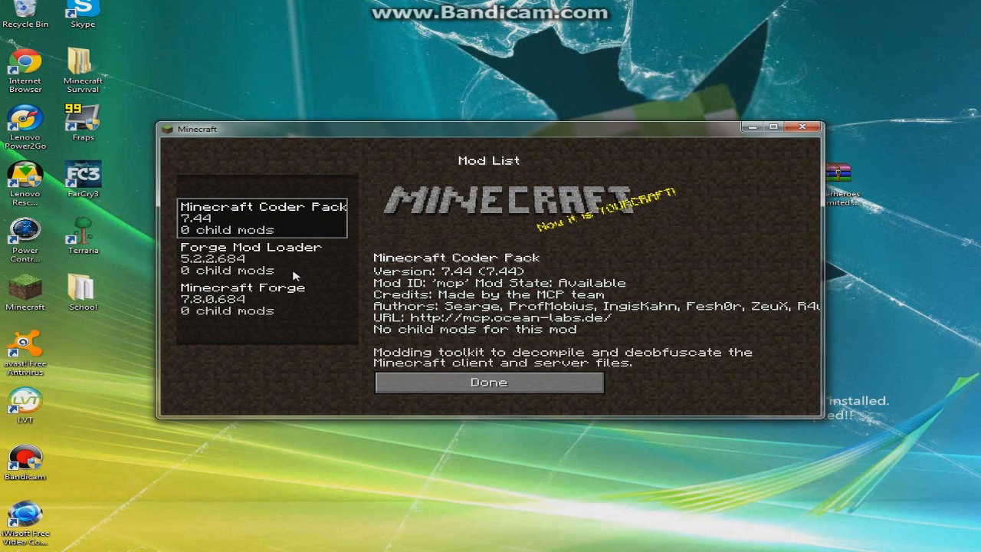
pyautogui.click(261, 298)
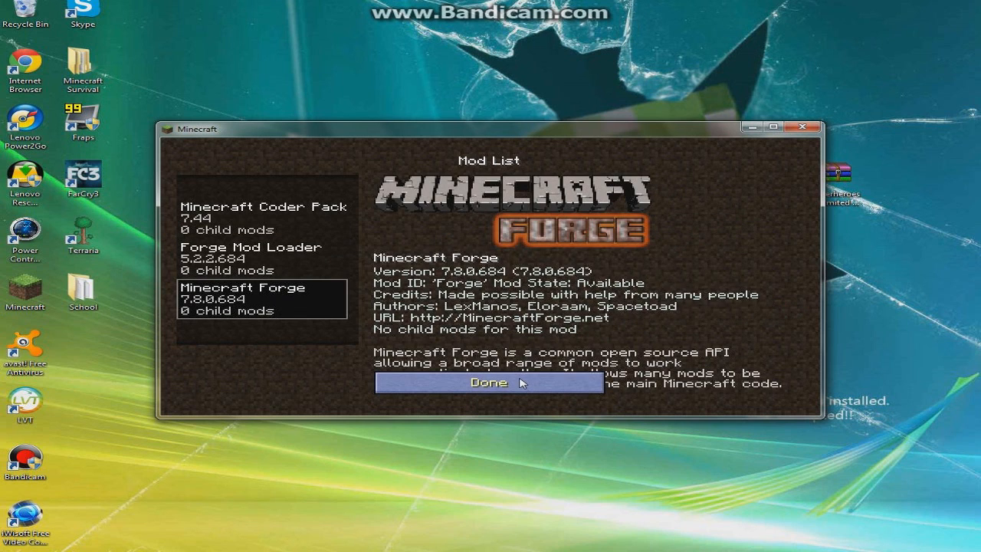
pyautogui.click(488, 381)
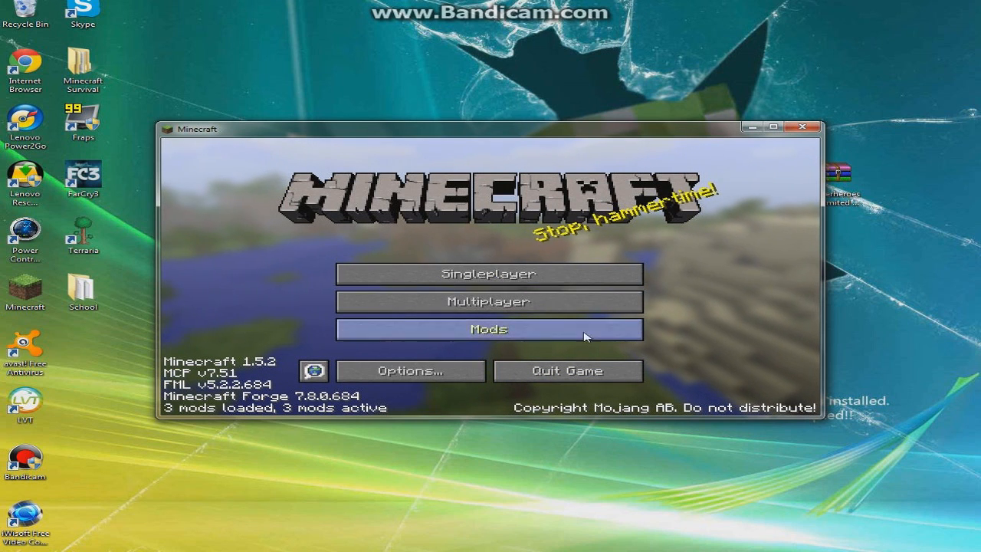
pyautogui.moveTo(762, 178)
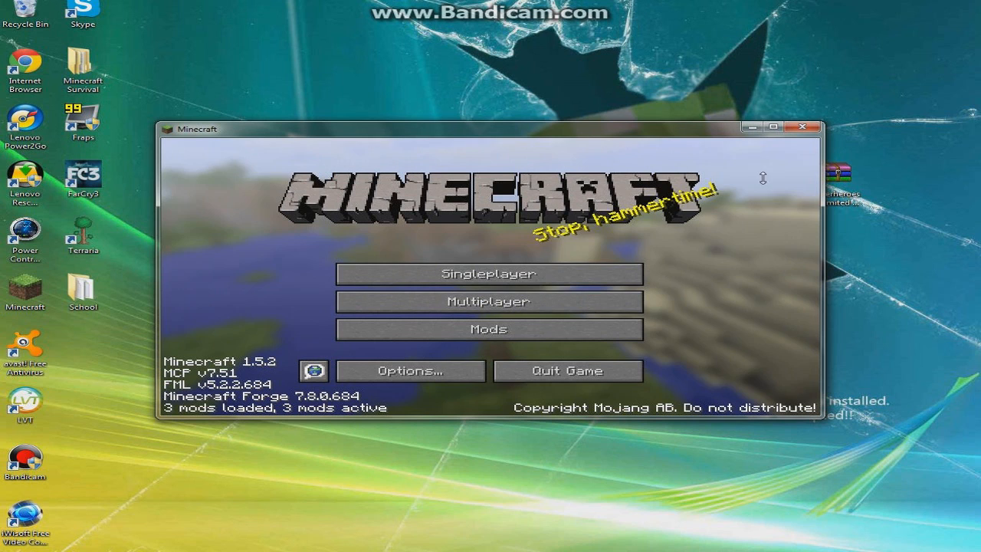
pyautogui.click(803, 128)
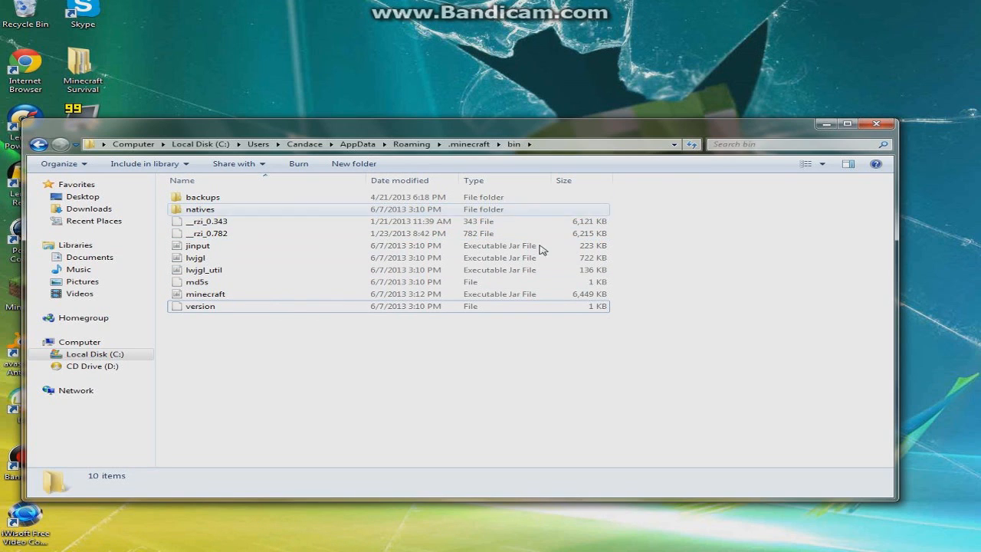
# Step: Go back up to .minecraft and open its mods folder
pyautogui.click(38, 144)
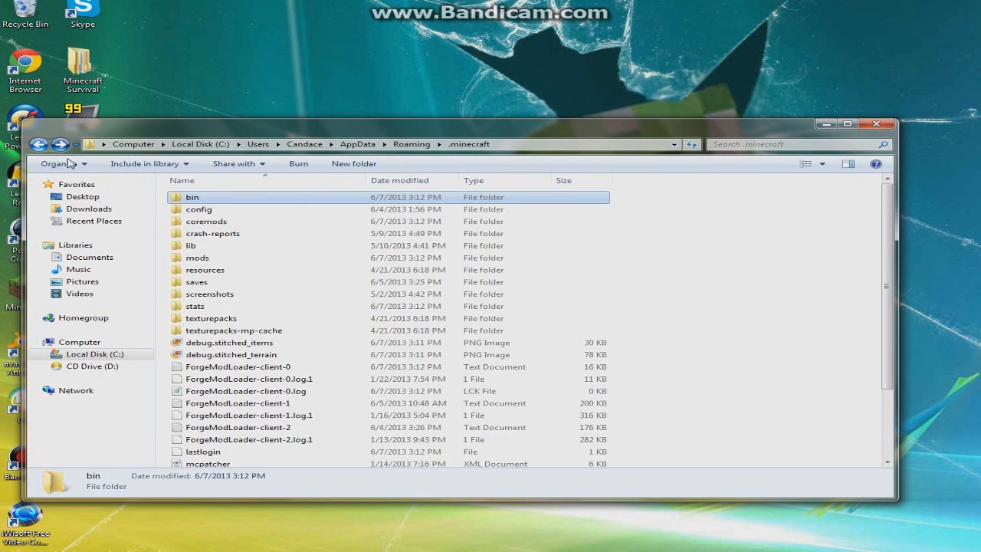
pyautogui.click(197, 258)
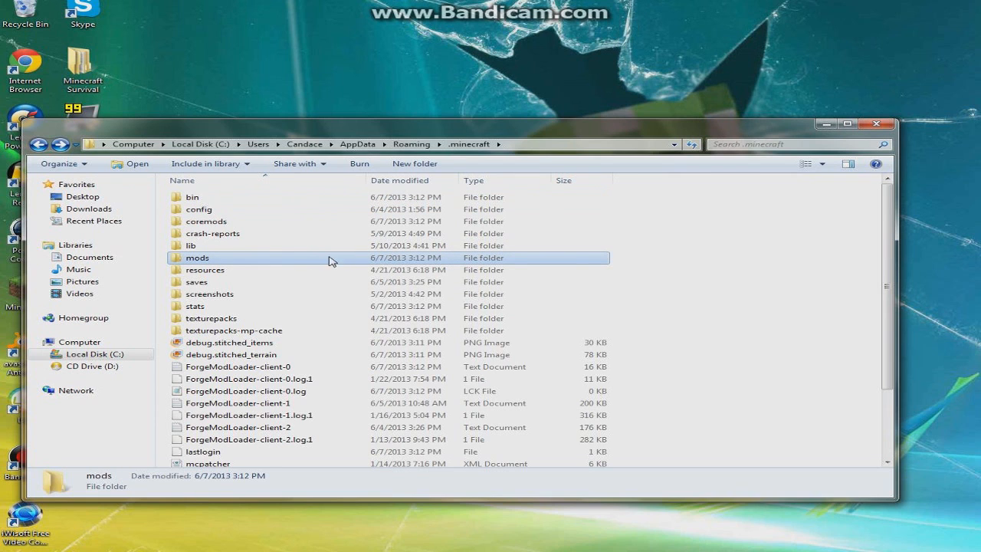
pyautogui.doubleClick(197, 256)
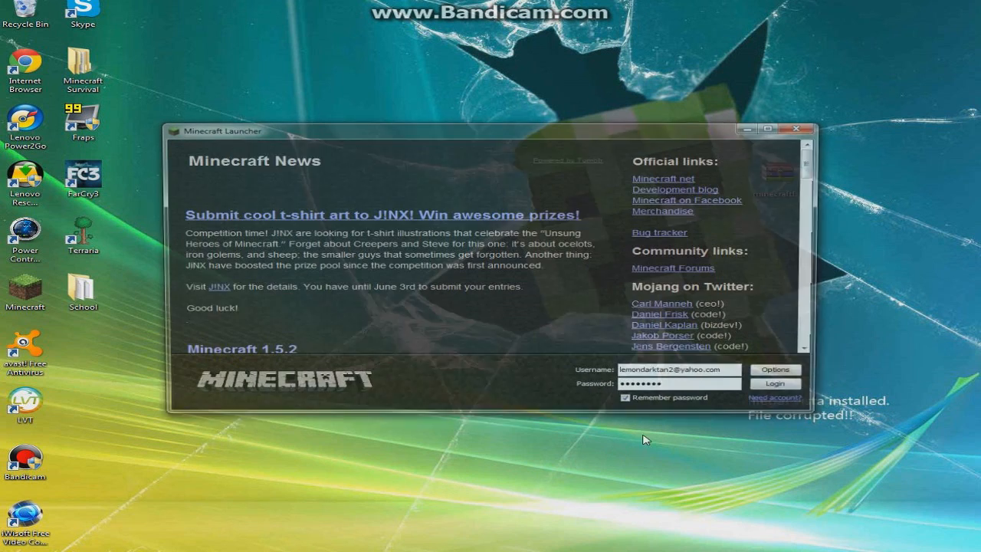
# Step: Log in from the Minecraft Launcher to start the modded game
pyautogui.click(776, 384)
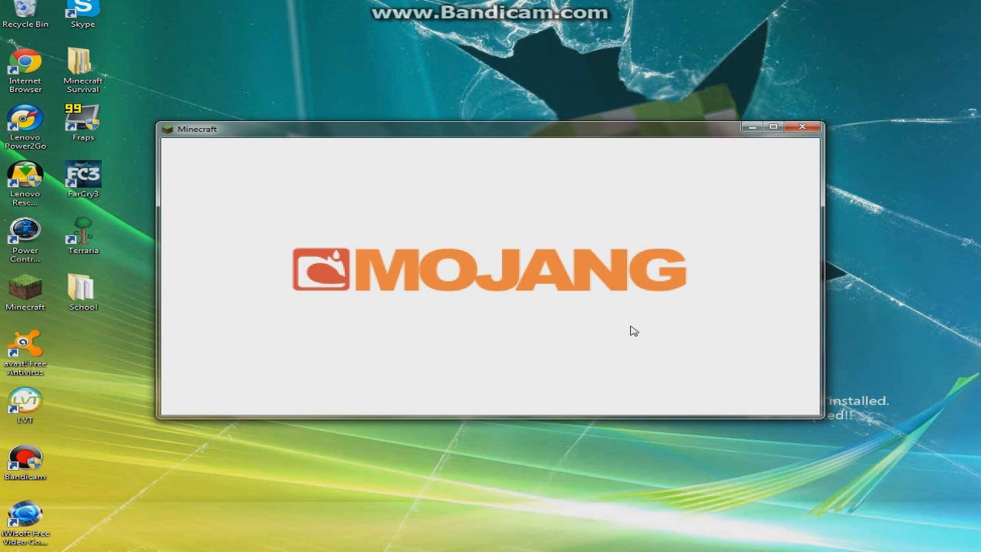
pyautogui.moveTo(408, 312)
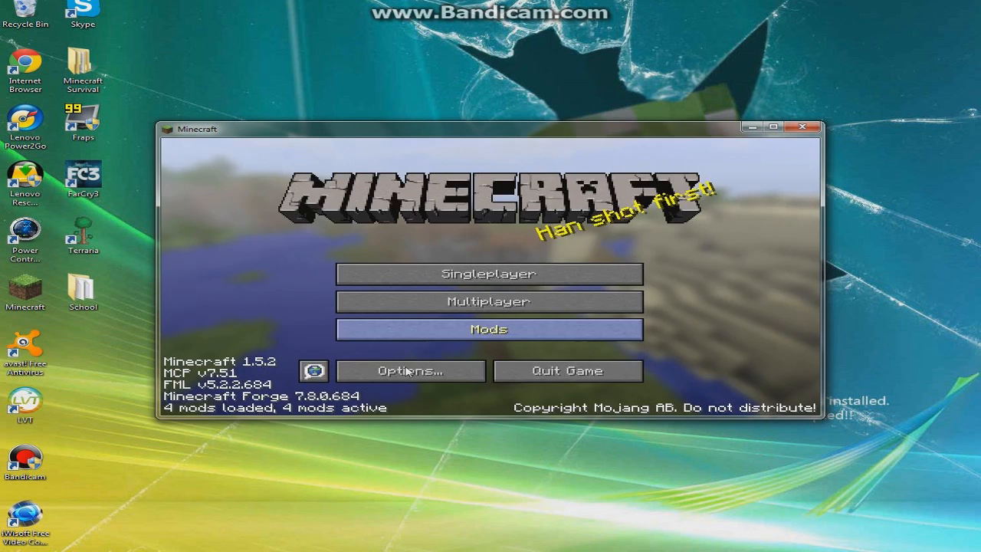
# Step: Confirm mod_Unlimited is in the Mods list, then enter Singleplayer and load a world
pyautogui.click(488, 328)
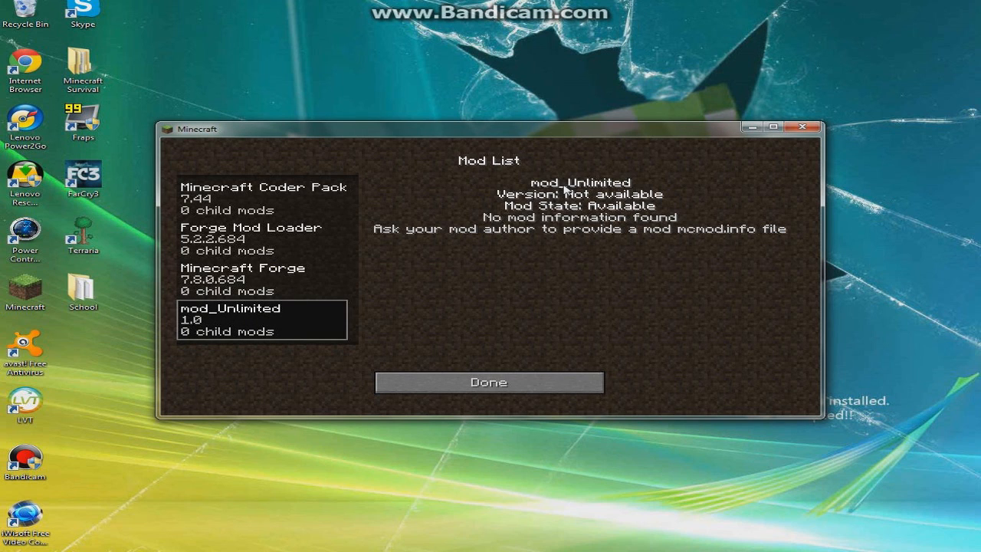
pyautogui.click(489, 382)
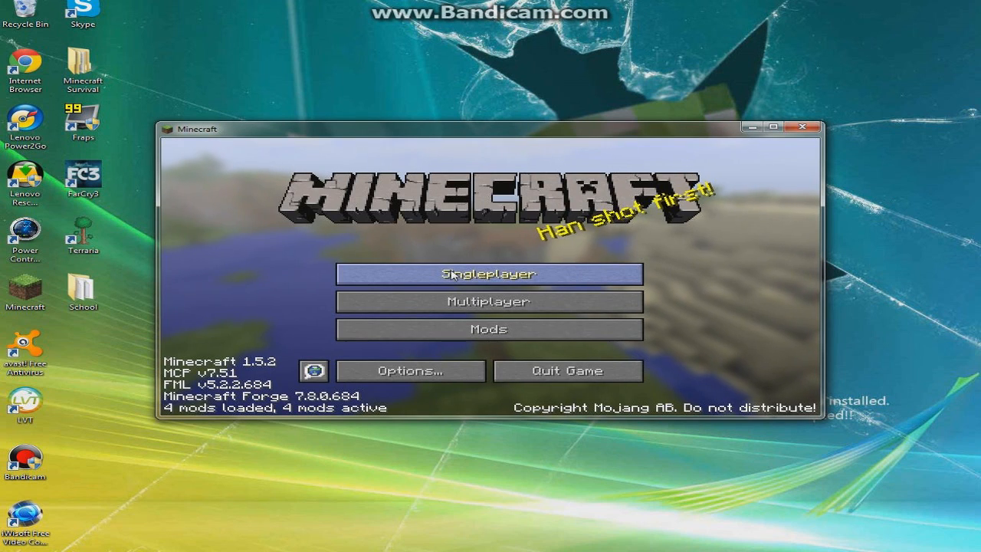
pyautogui.click(488, 274)
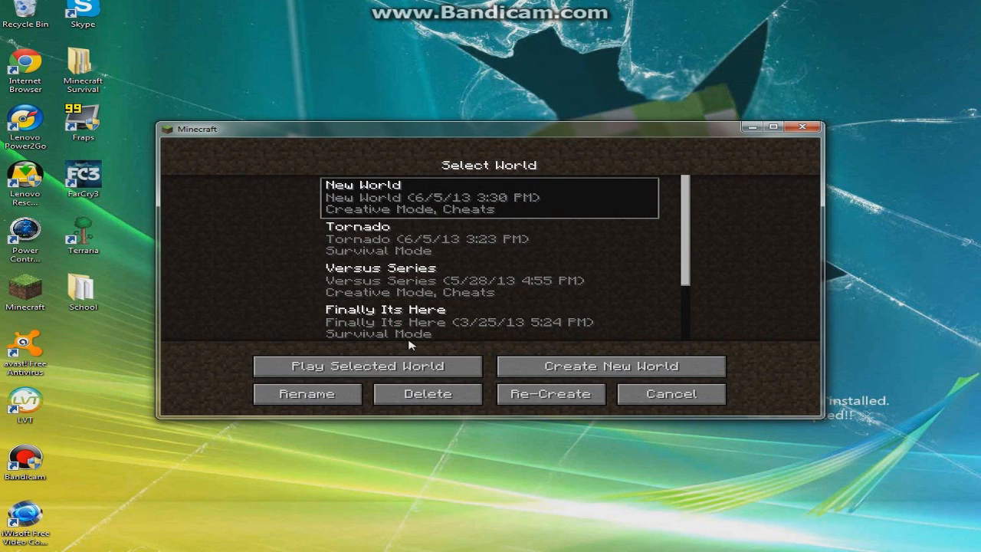
pyautogui.click(370, 366)
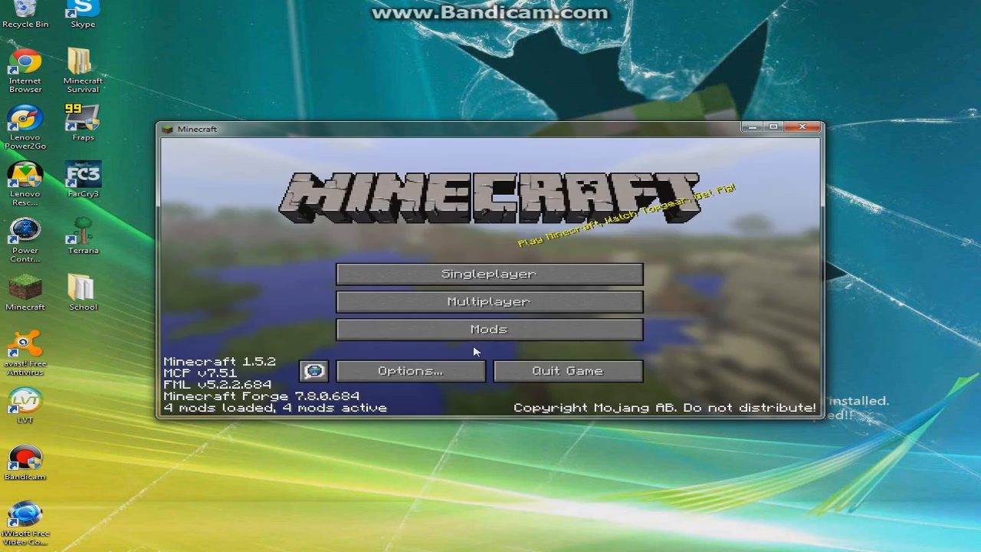
pyautogui.click(489, 273)
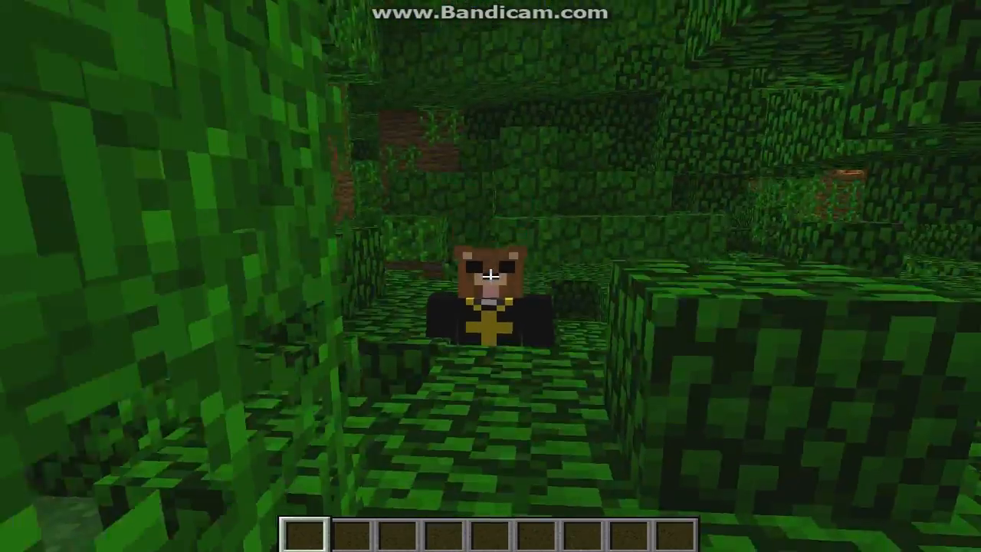
pyautogui.moveTo(490, 276)
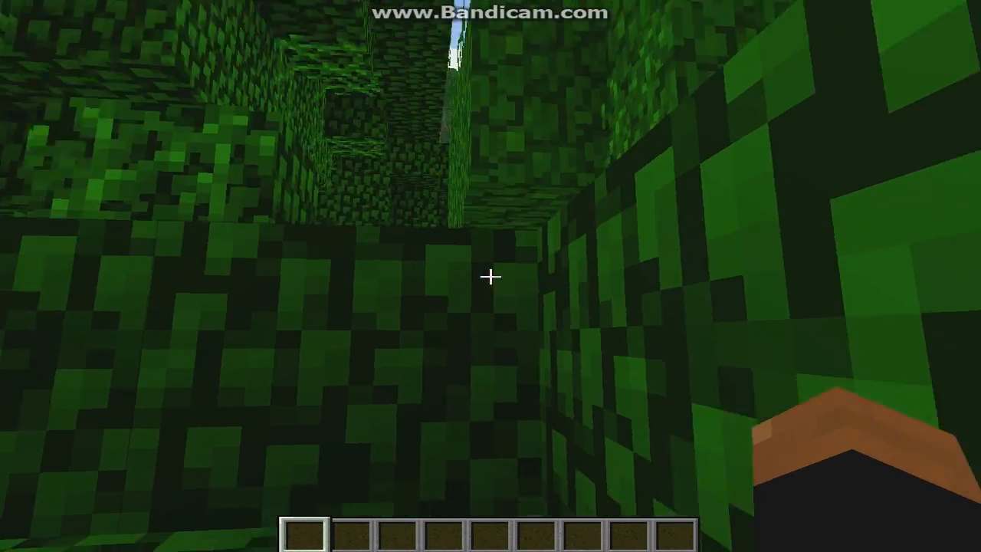
# Step: Open the creative inventory with E among the jungle leaves
pyautogui.press('e')
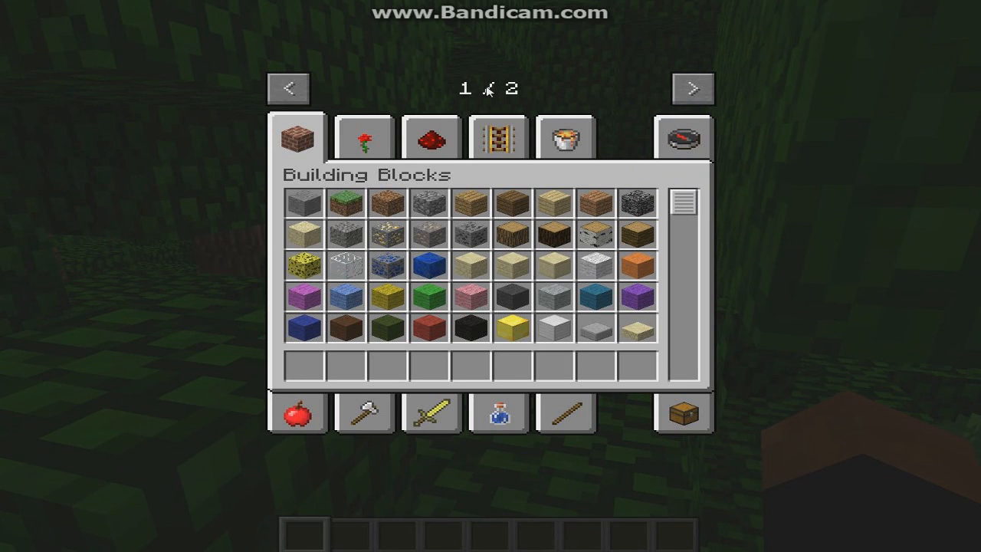
pyautogui.moveTo(507, 96)
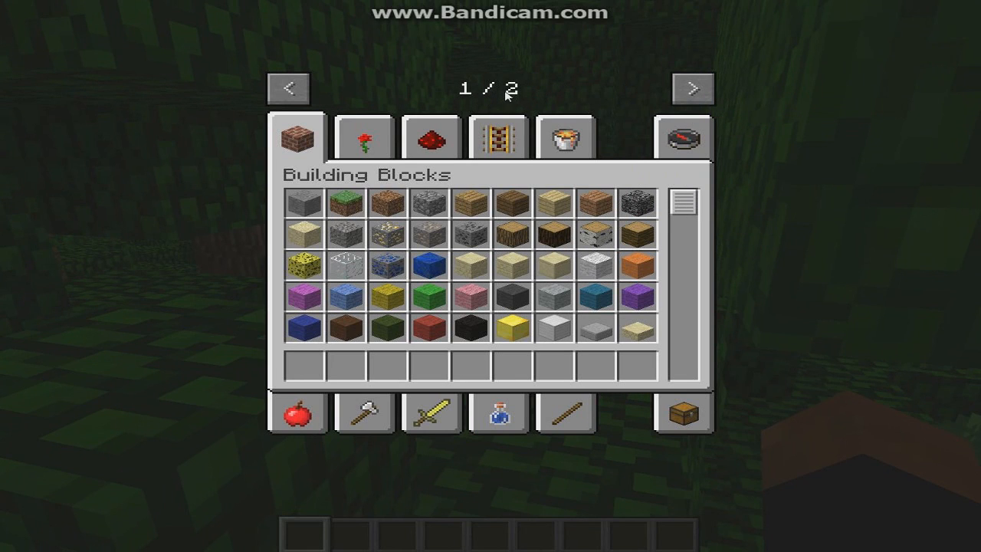
# Step: Go to page 2 of the creative tabs and search items for 'co'
pyautogui.click(692, 88)
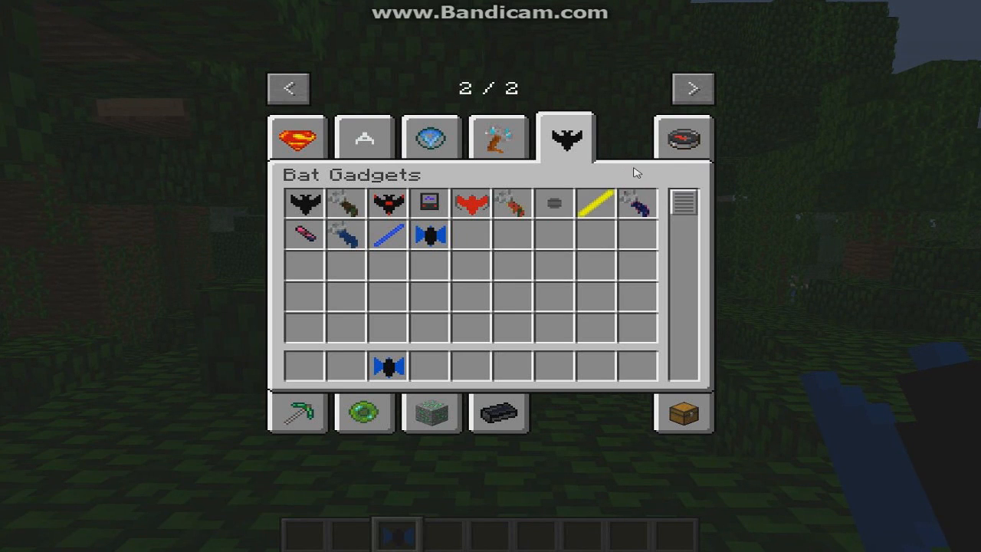
pyautogui.click(681, 136)
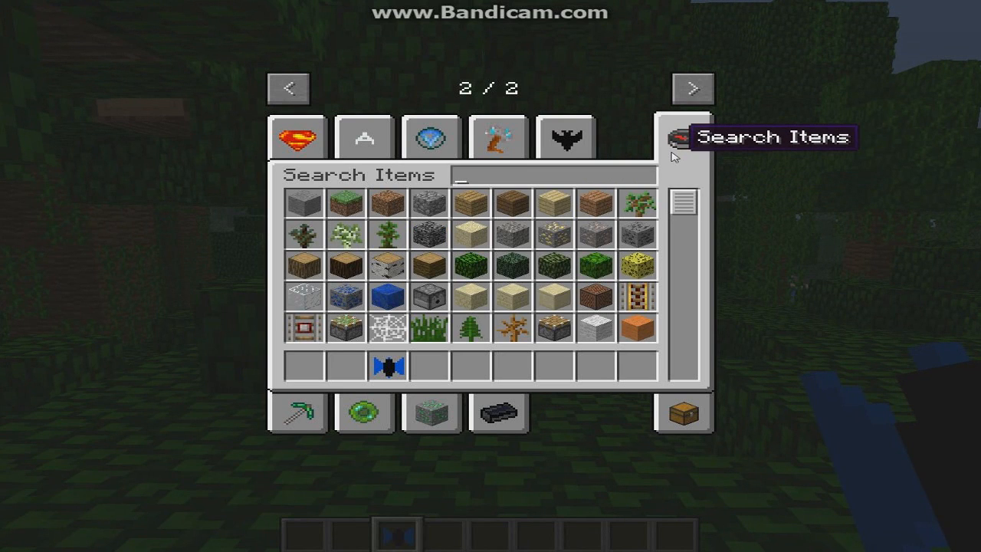
pyautogui.write('co')
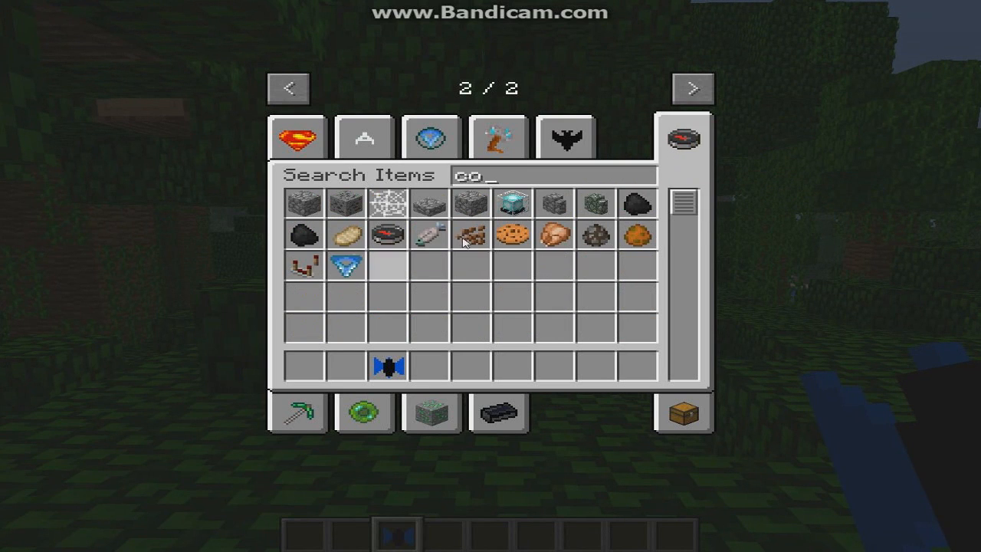
pyautogui.moveTo(637, 237)
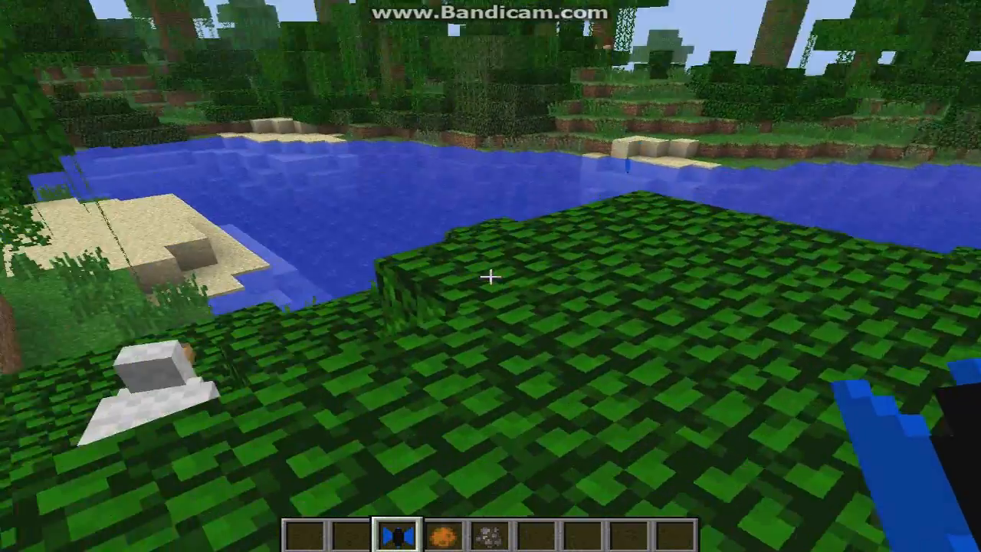
# Step: Reopen the inventory and browse the Weapons and DC Heroes tabs for the sword and Flash armour
pyautogui.press('e')
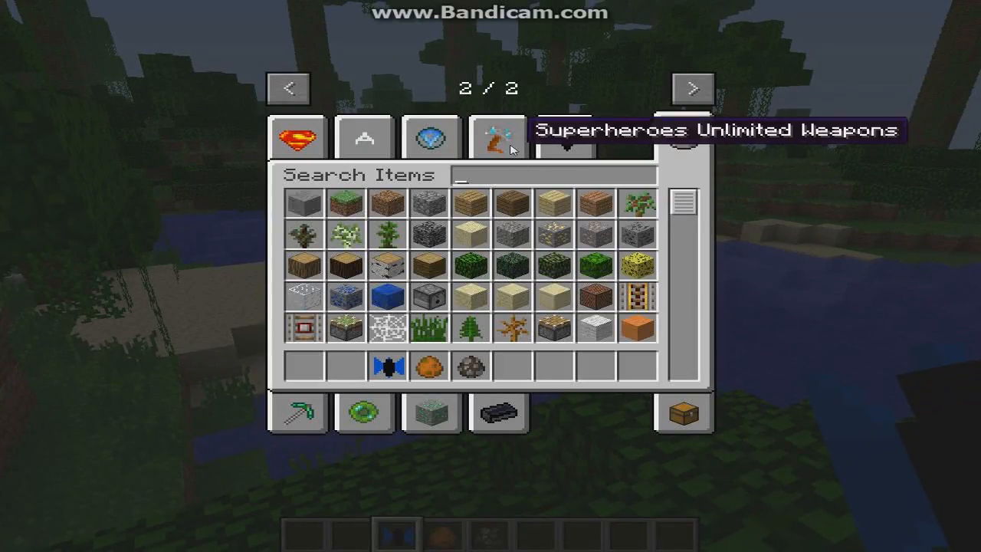
pyautogui.click(499, 136)
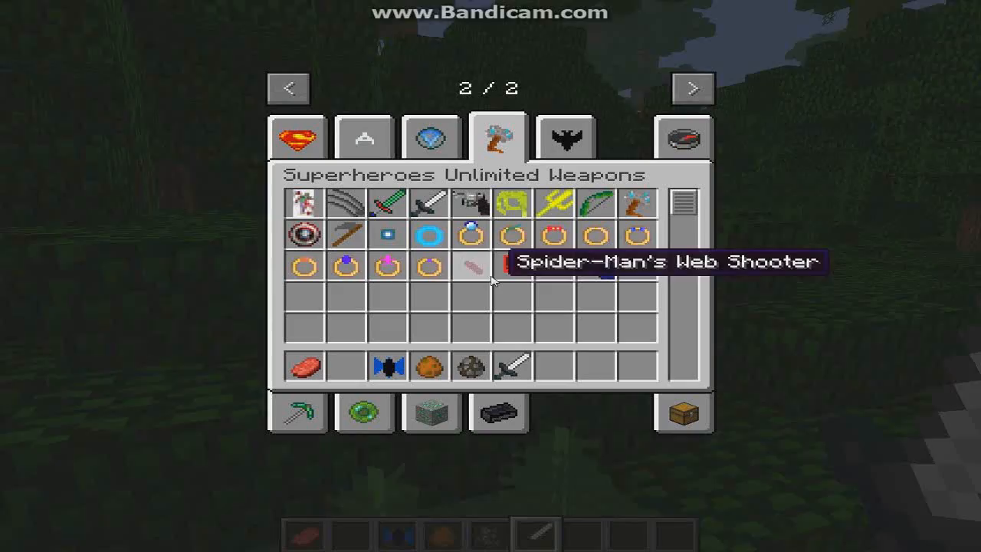
pyautogui.moveTo(498, 238)
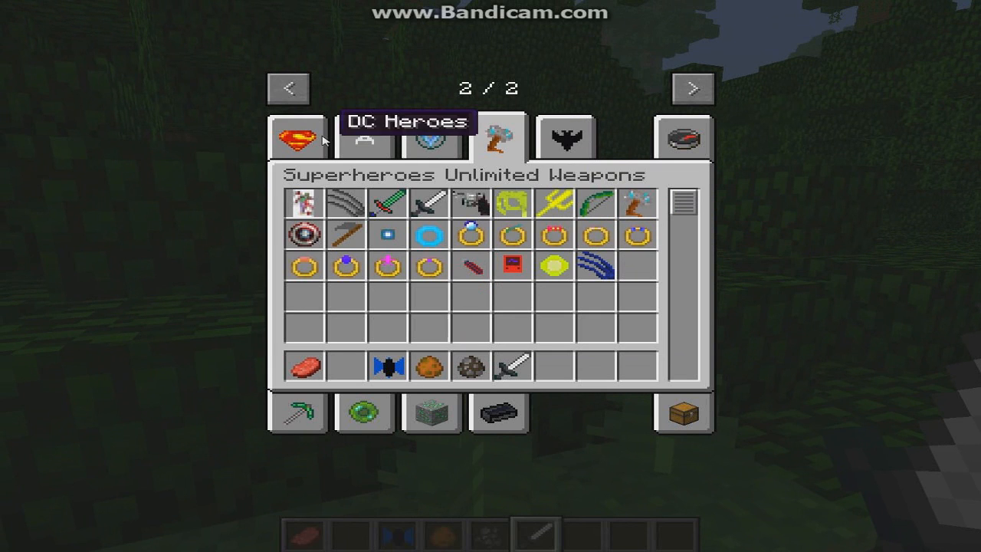
pyautogui.click(298, 136)
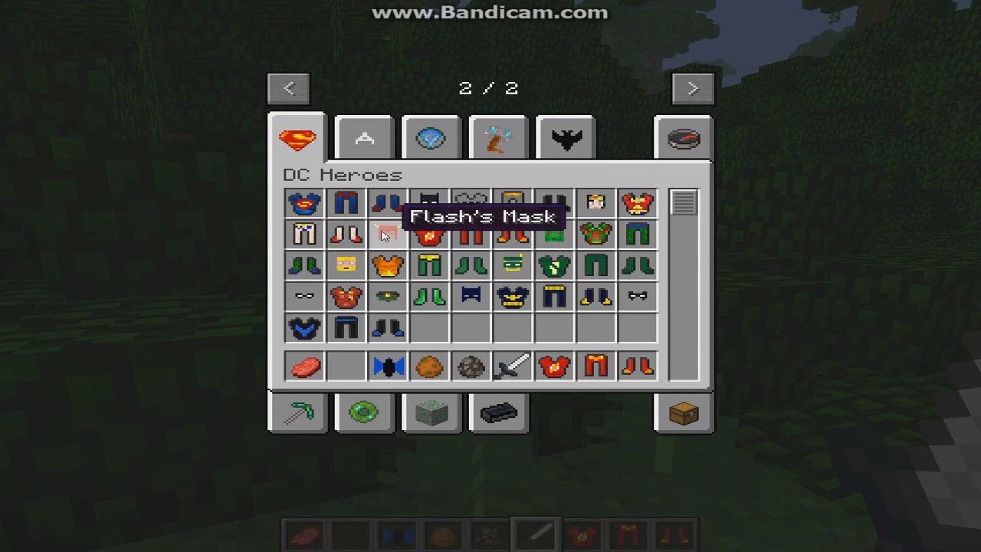
pyautogui.moveTo(410, 282)
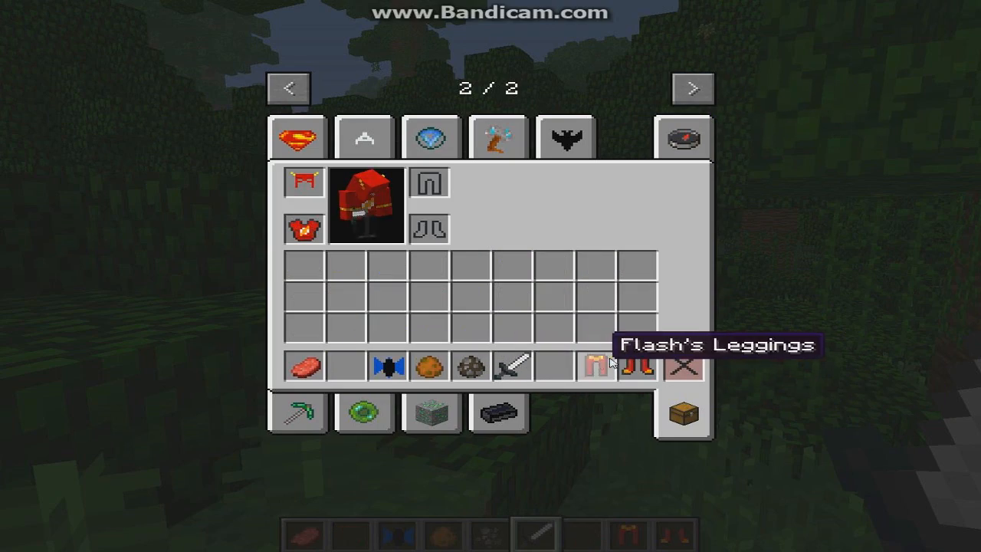
# Step: Close the inventory and return to the jungle wearing Flash's mask and chestplate
pyautogui.press('Escape')
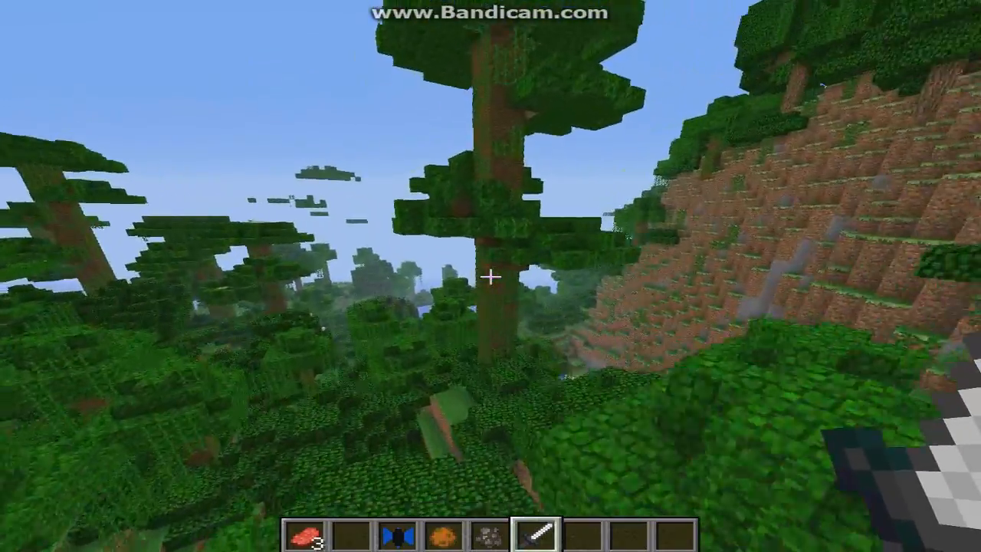
pyautogui.moveTo(491, 276)
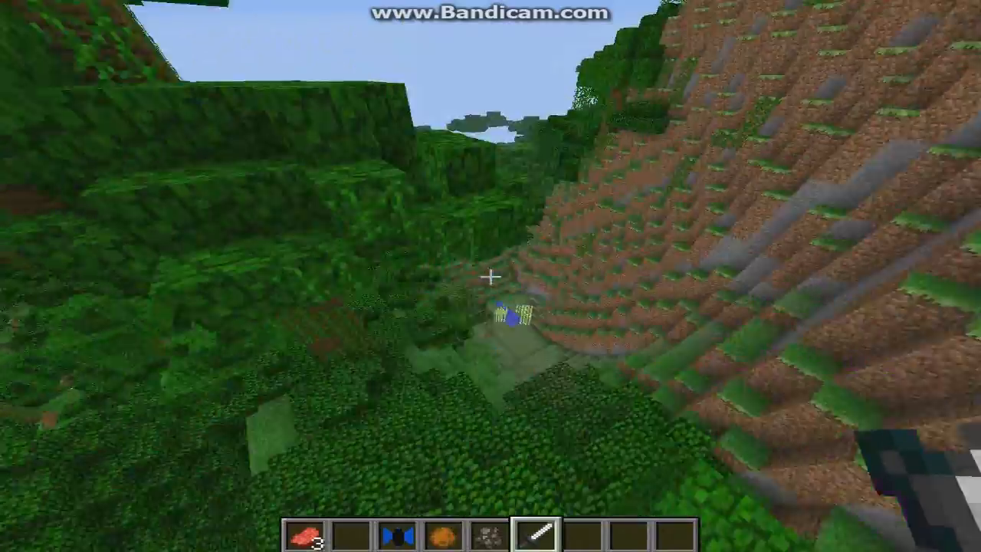
pyautogui.moveTo(490, 276)
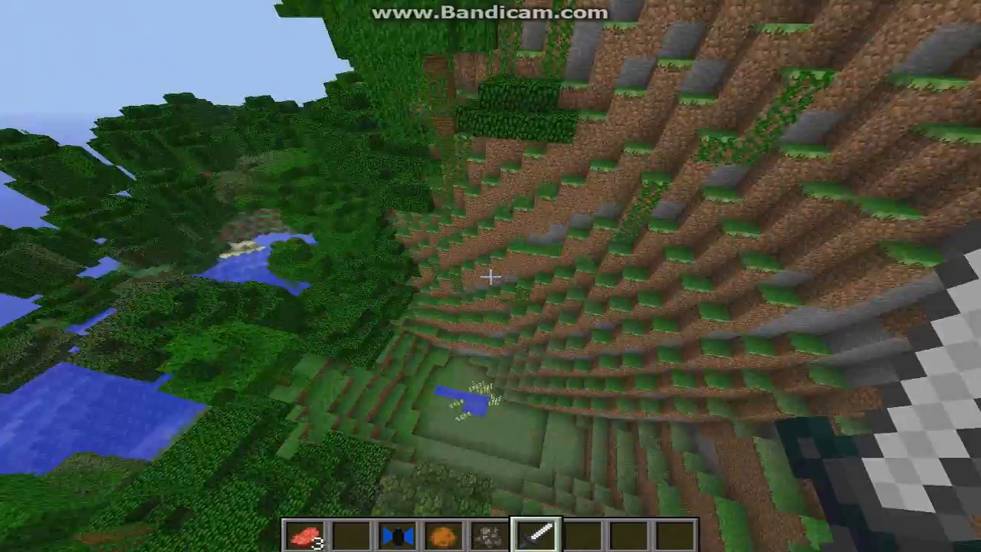
pyautogui.moveTo(490, 276)
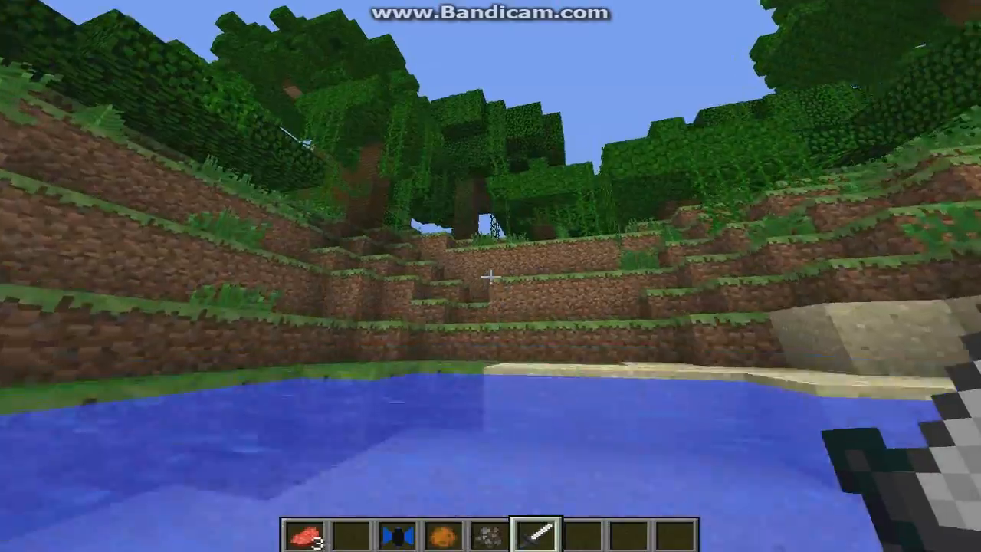
# Step: Browse the Marvel Heroes, DC Heroes, Iron Man, Weapons and Bat Gadgets tabs
pyautogui.press('e')
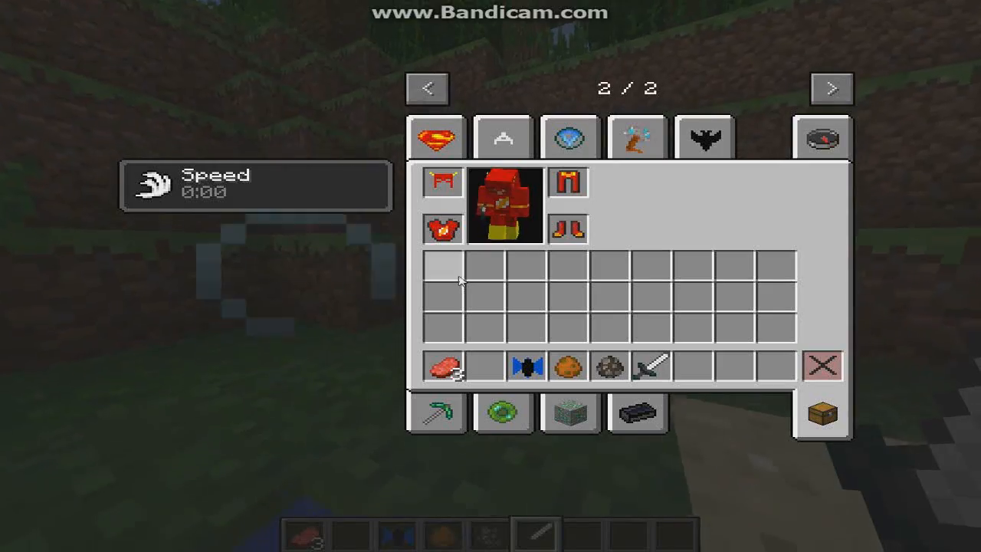
pyautogui.click(503, 136)
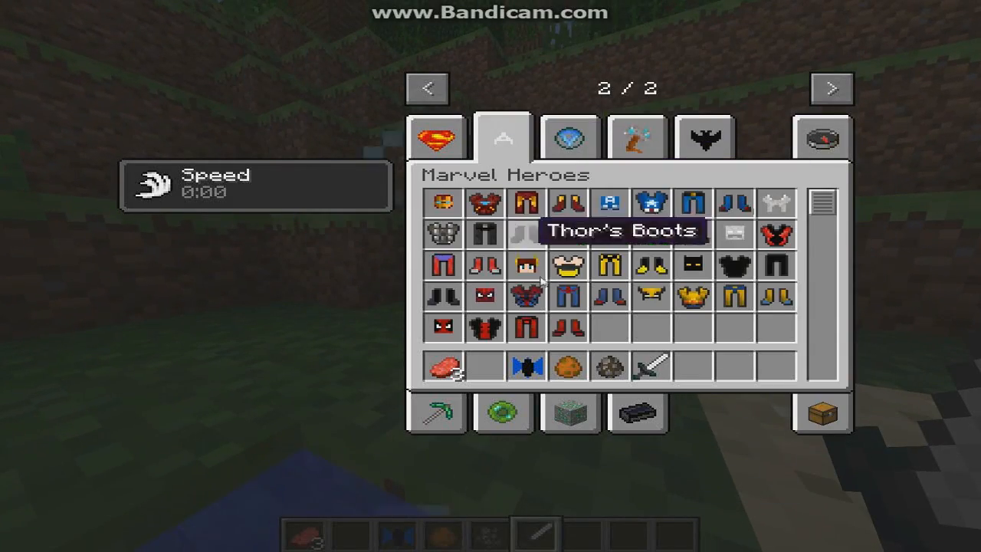
pyautogui.click(436, 138)
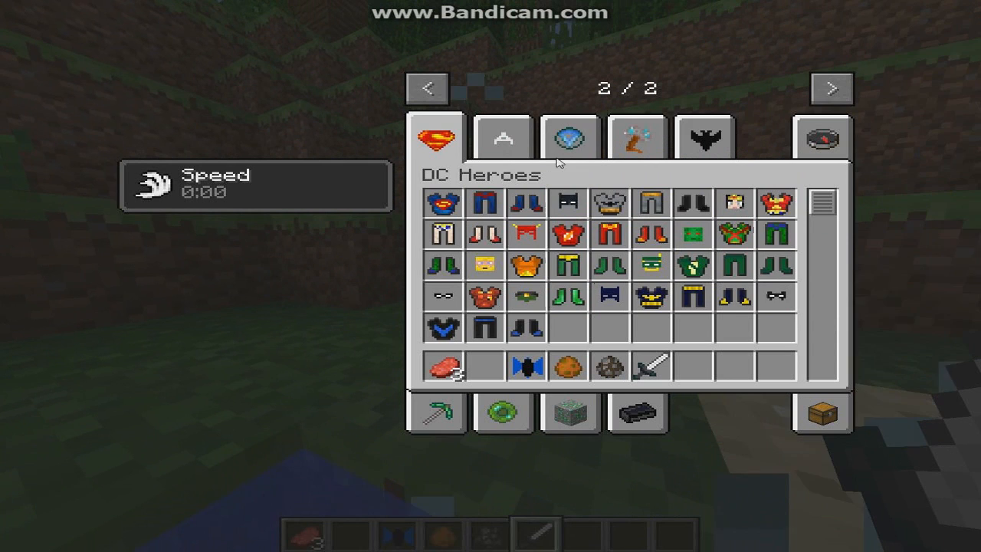
pyautogui.click(568, 137)
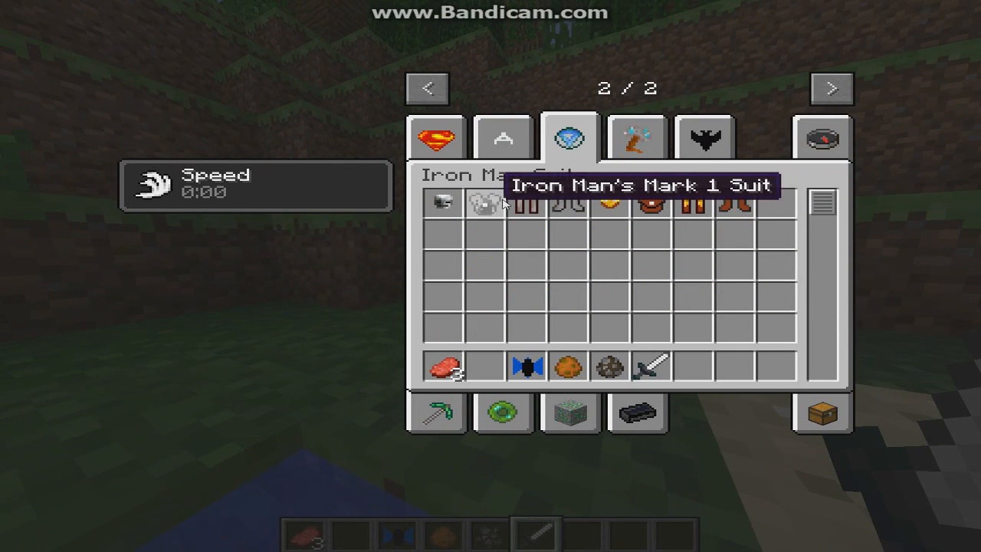
pyautogui.click(637, 135)
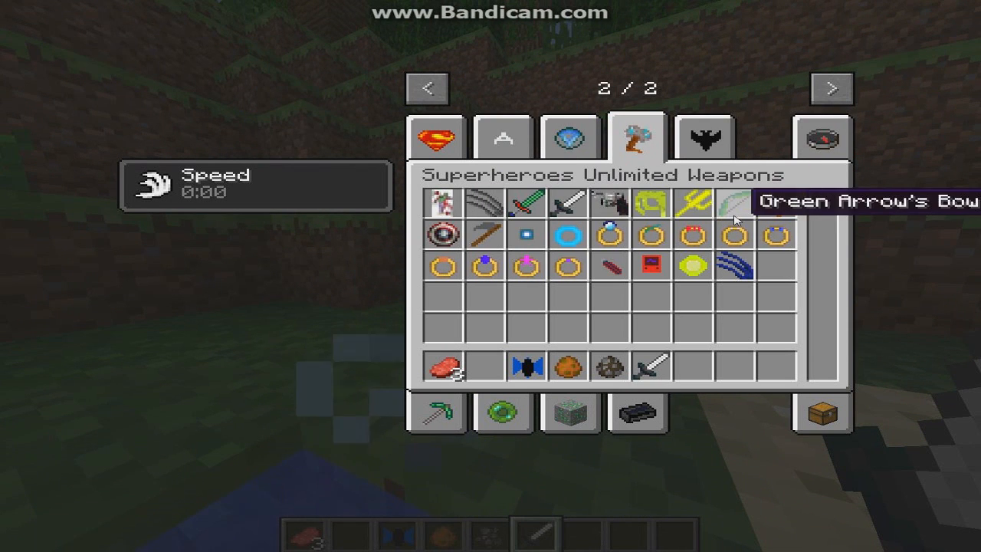
pyautogui.moveTo(656, 166)
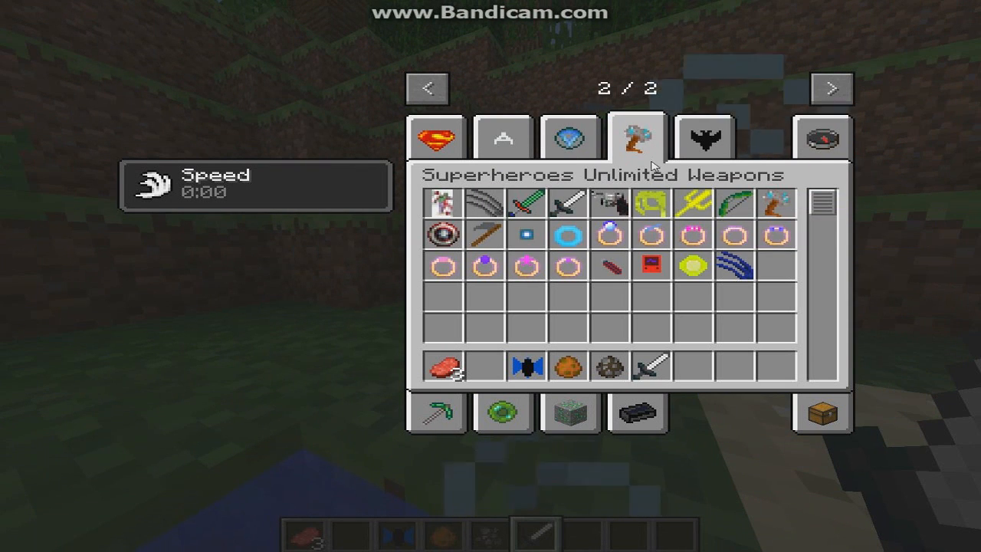
pyautogui.click(703, 136)
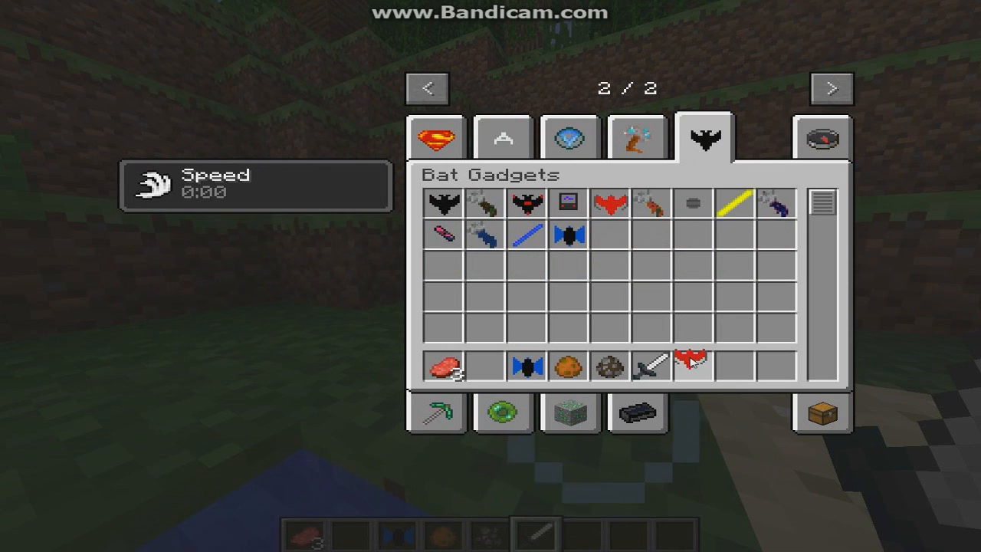
pyautogui.moveTo(443, 232)
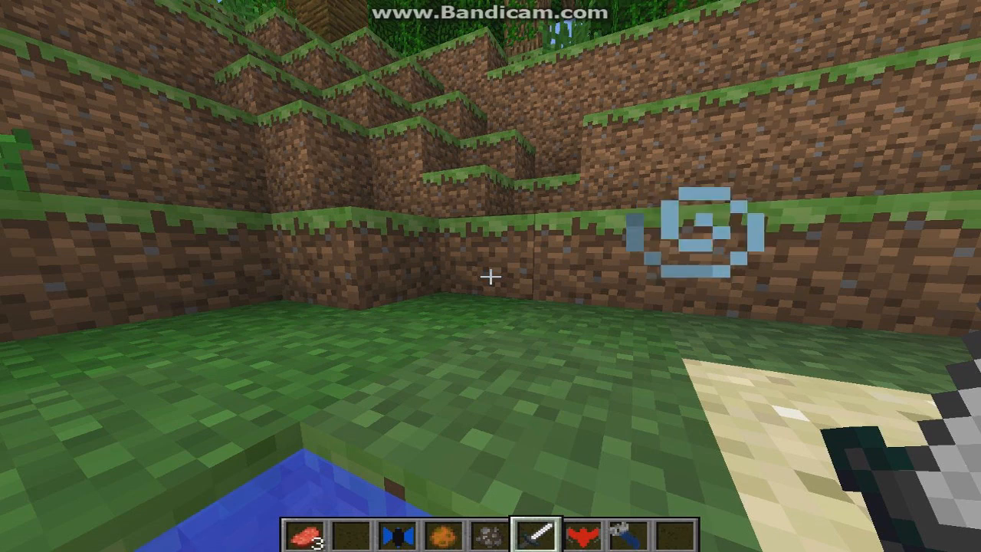
# Step: Close the inventory and return to the jungle holding the hammer
pyautogui.press('e')
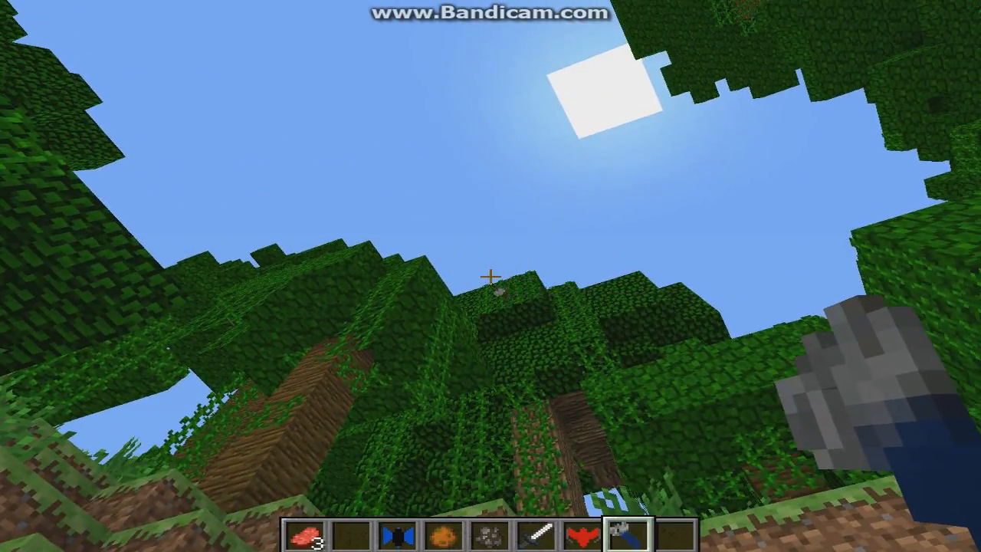
pyautogui.moveTo(490, 276)
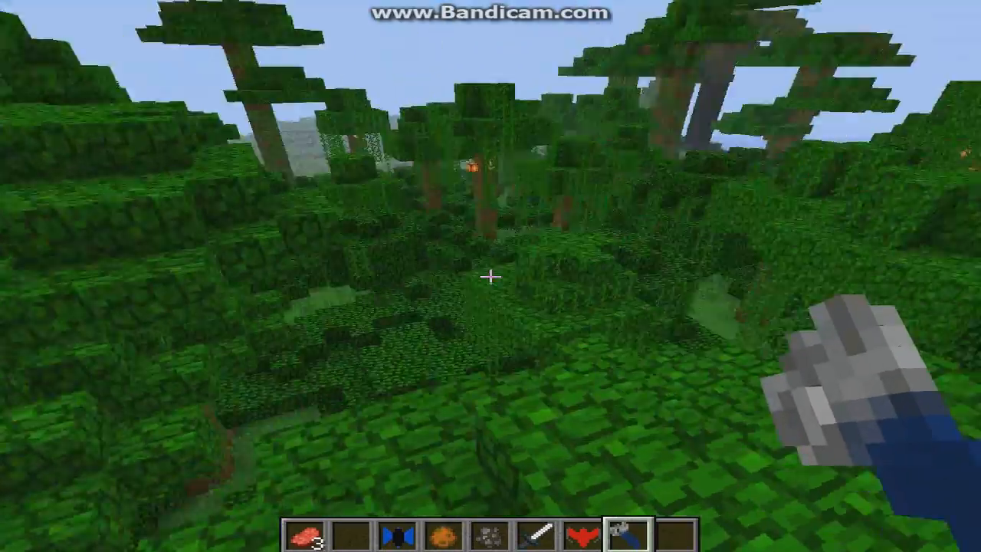
pyautogui.moveTo(491, 276)
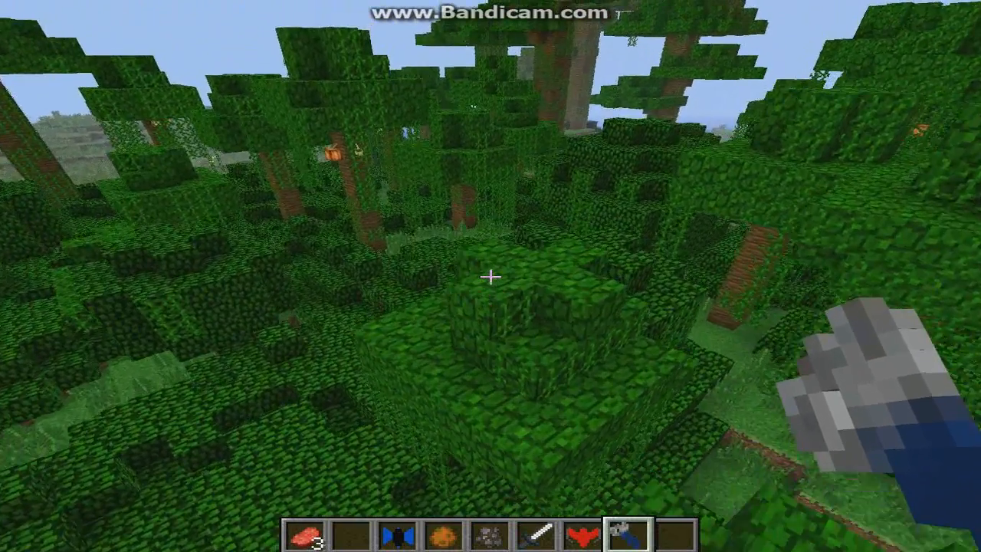